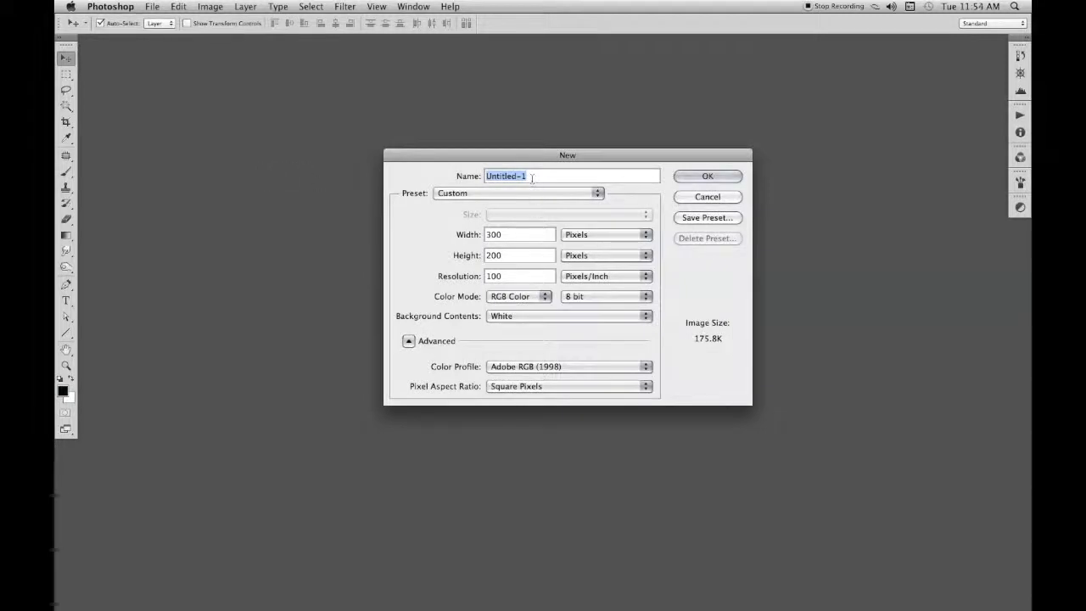
Step: Create the 'Woodlands' document at 1500 × 900 px and 300 ppi
{"action": "type", "text": "Wood"}
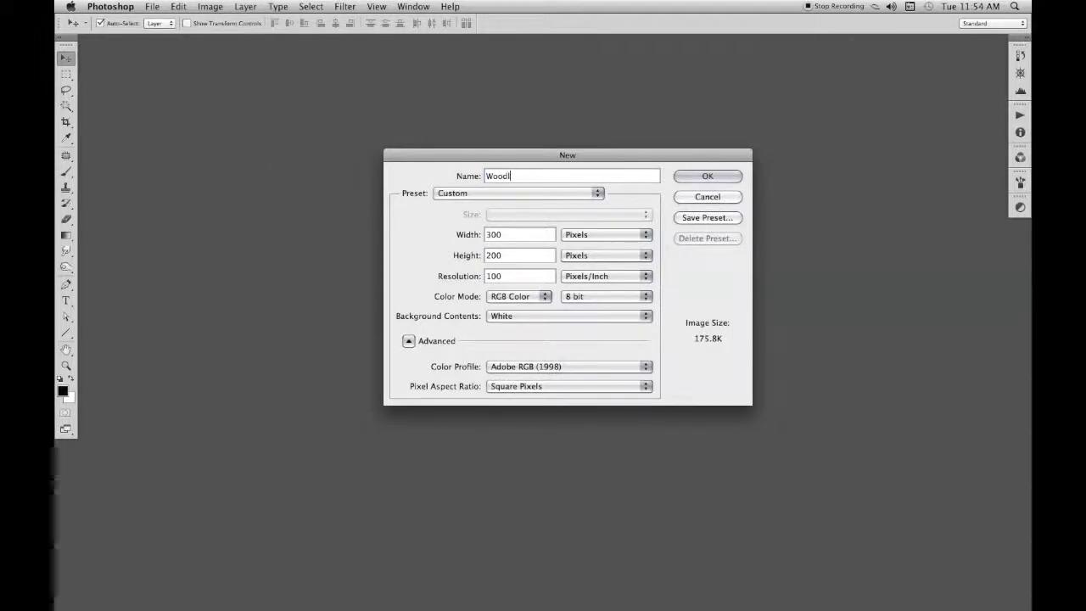
{"action": "type", "text": "lands"}
{"action": "left_click", "coordinate": [519, 275]}
{"action": "type", "text": "3"}
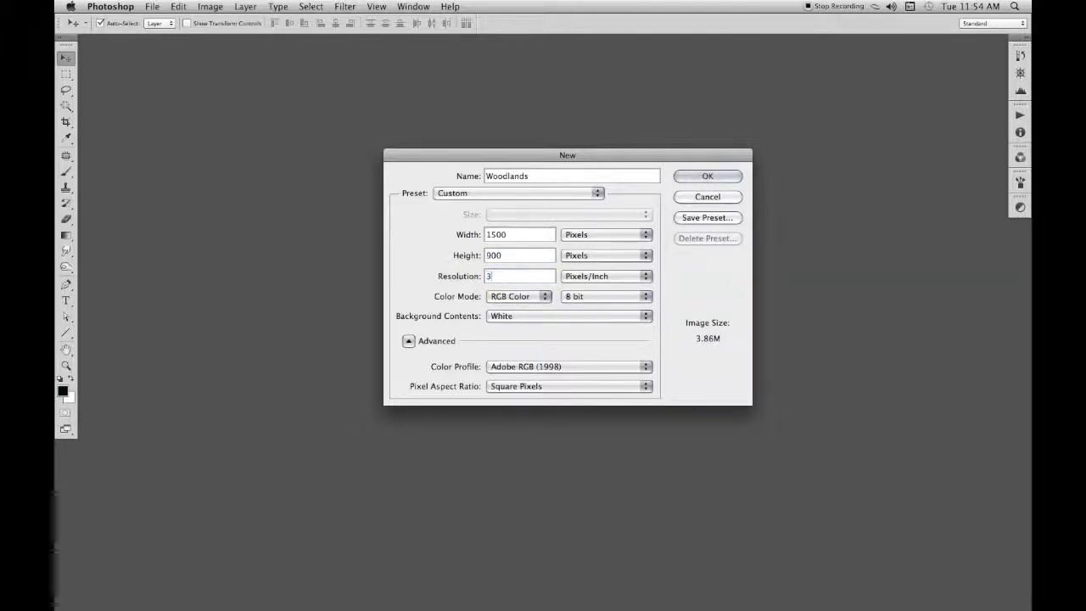
{"action": "type", "text": "00"}
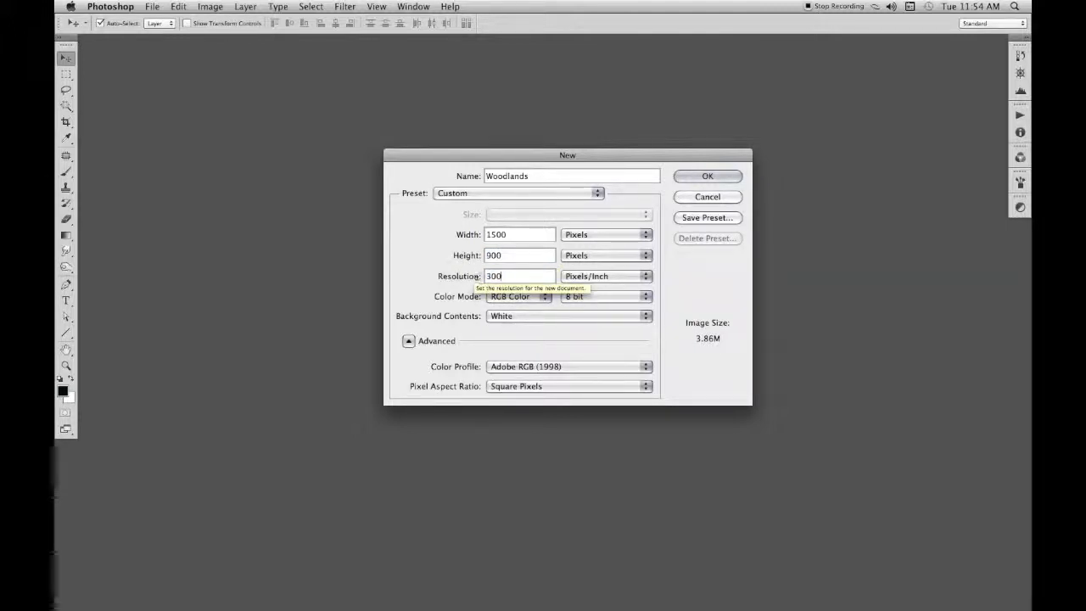
{"action": "left_click", "coordinate": [706, 175]}
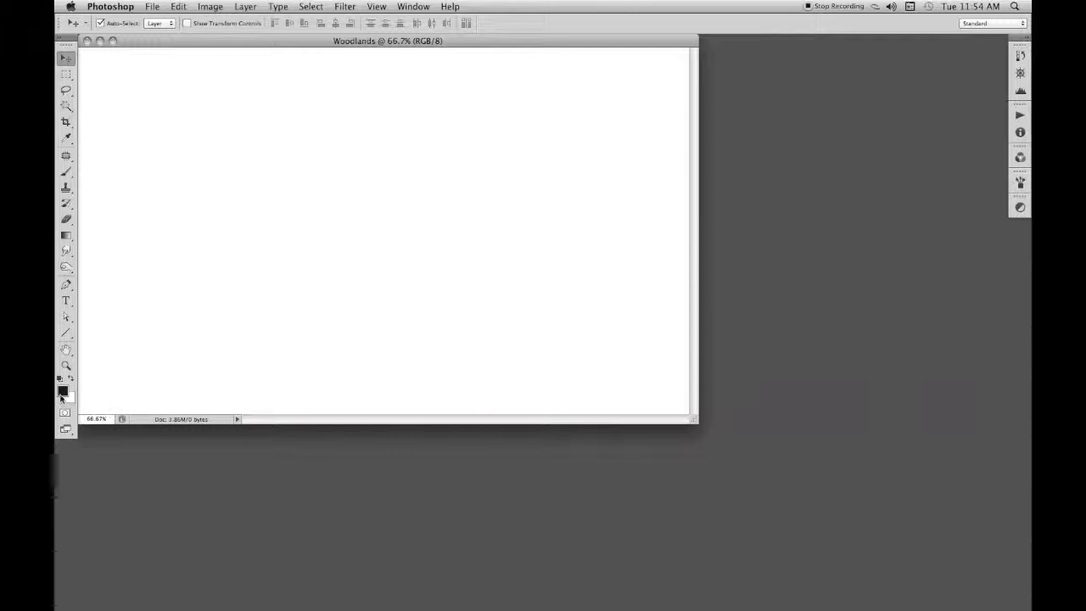
Step: Set a dark brown Pantone foreground and a lighter brown background colour
{"action": "left_click", "coordinate": [62, 390]}
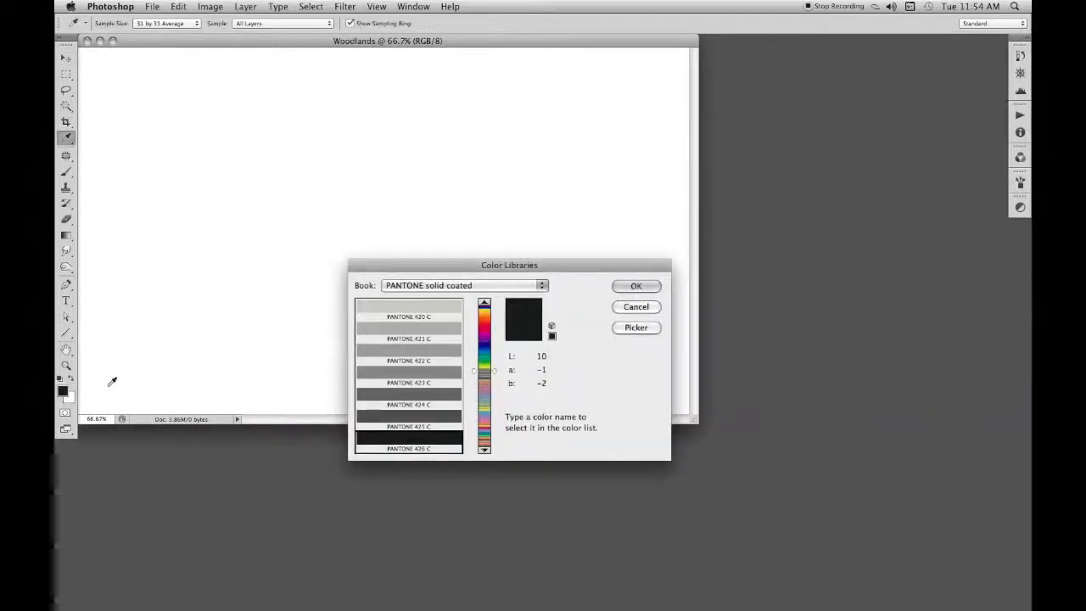
{"action": "mouse_move", "coordinate": [602, 322]}
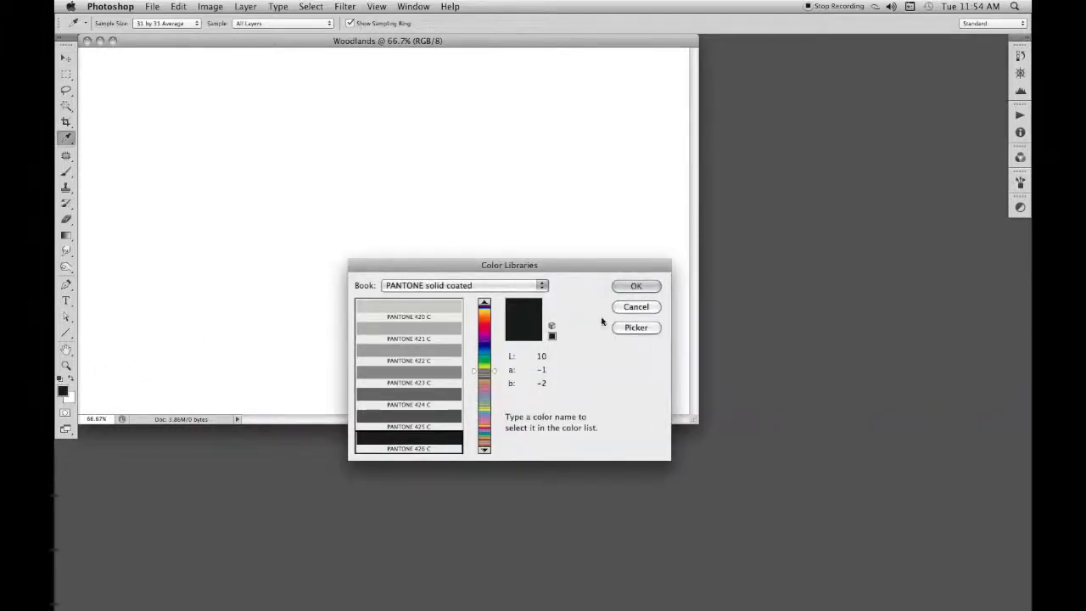
{"action": "mouse_move", "coordinate": [530, 325]}
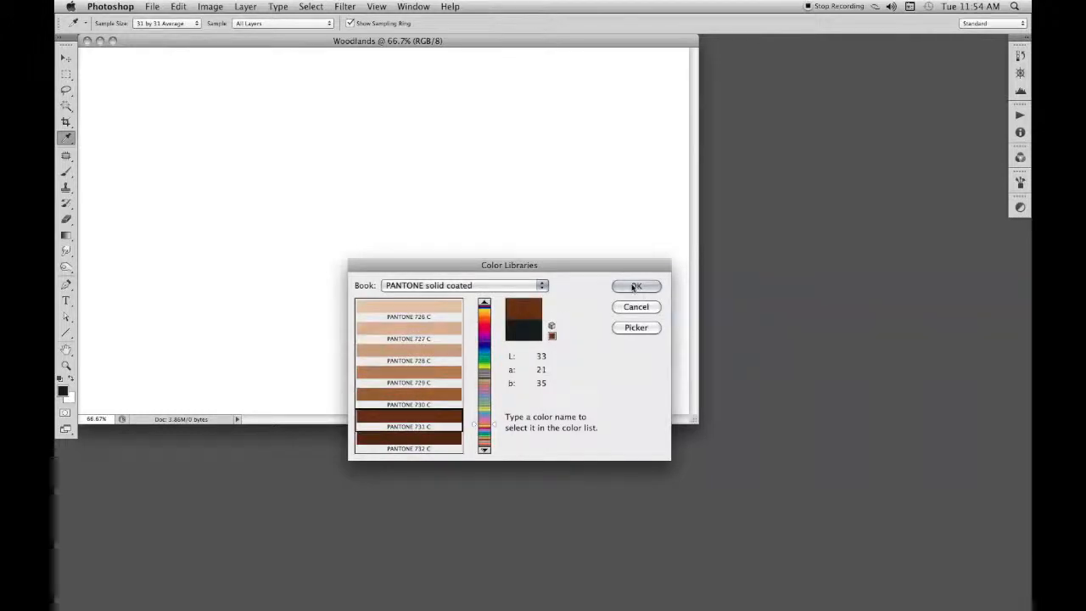
{"action": "left_click", "coordinate": [635, 286]}
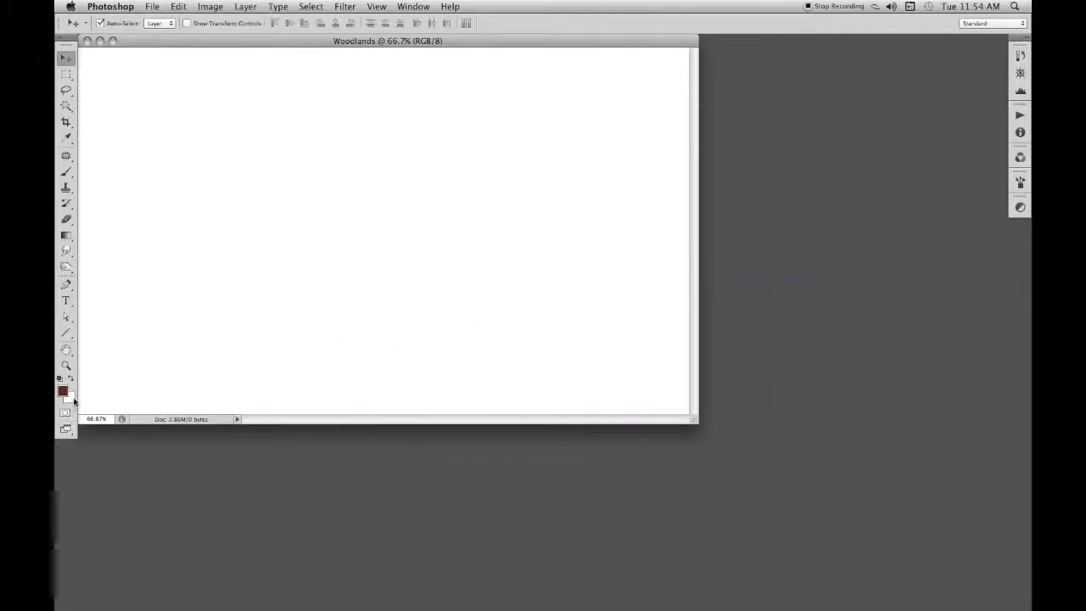
{"action": "left_click", "coordinate": [63, 399]}
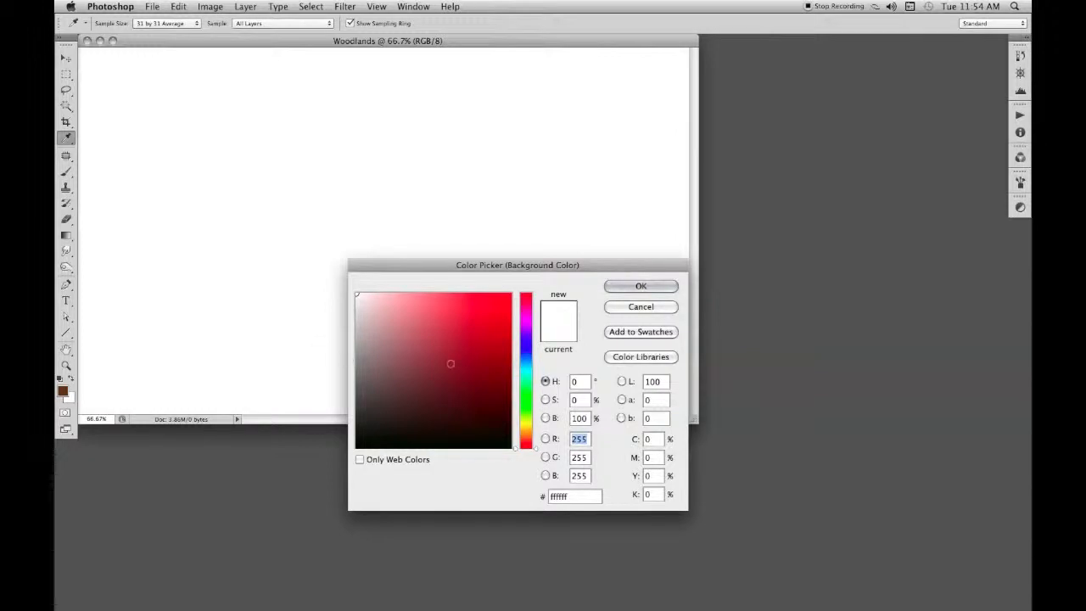
{"action": "left_click", "coordinate": [639, 357]}
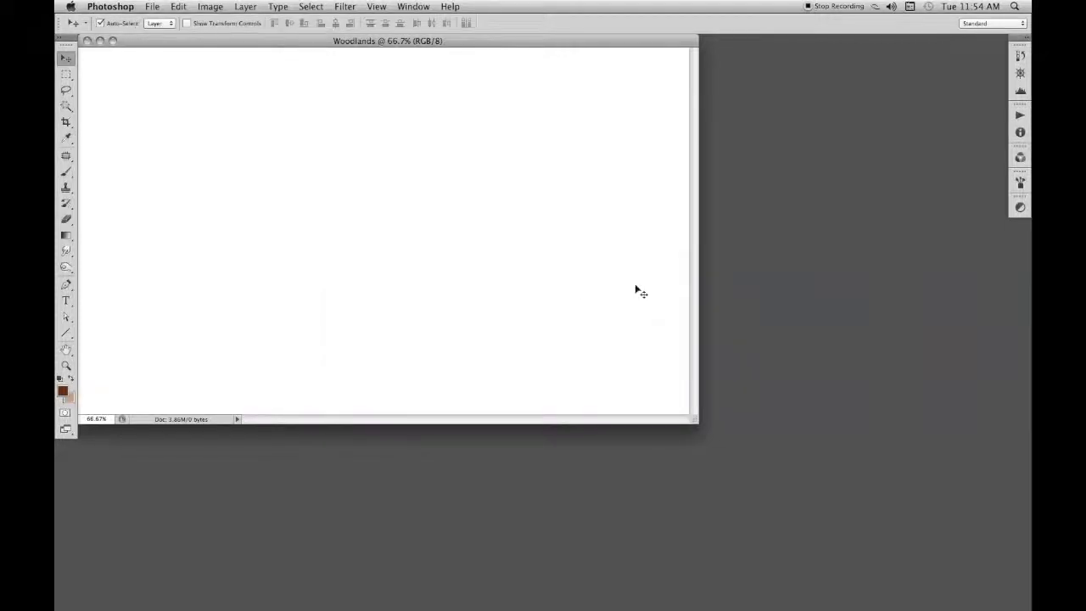
{"action": "mouse_move", "coordinate": [464, 314]}
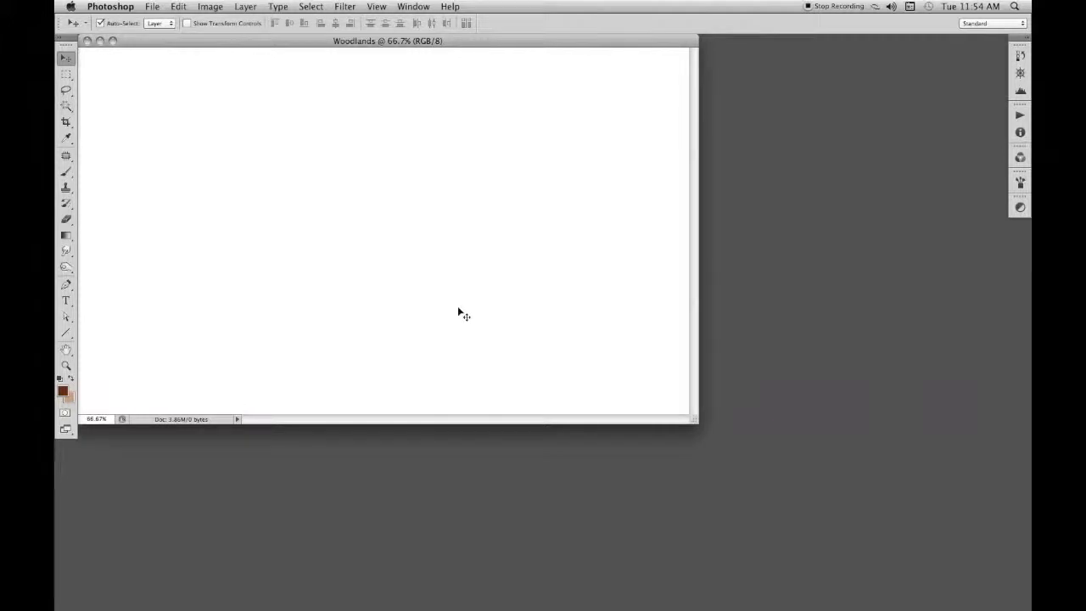
{"action": "mouse_move", "coordinate": [372, 297]}
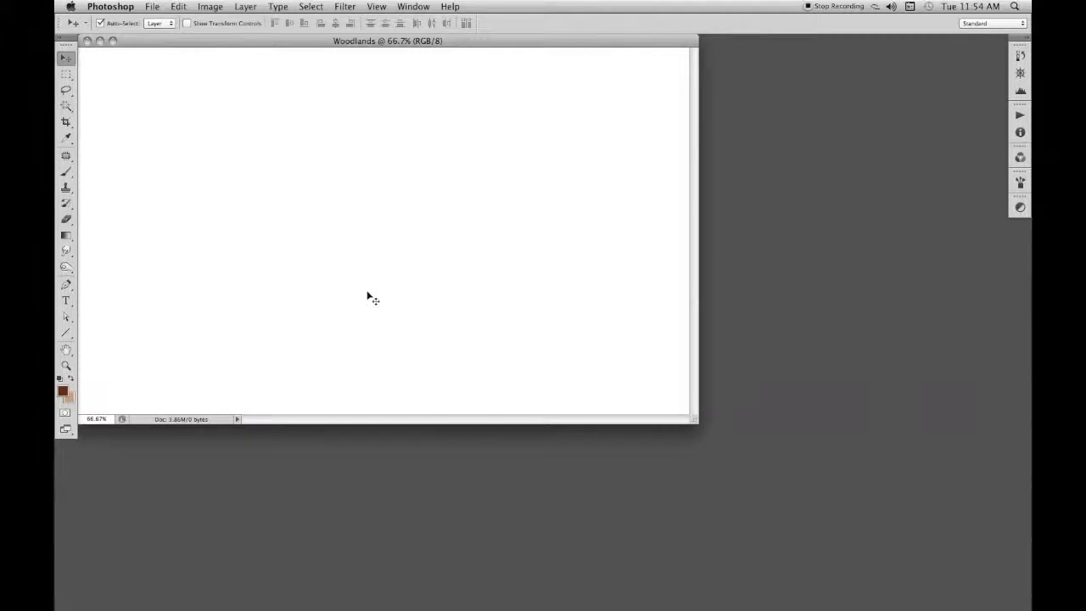
Step: Render brown clouds, then add 10% Gaussian monochromatic noise
{"action": "left_click", "coordinate": [344, 6]}
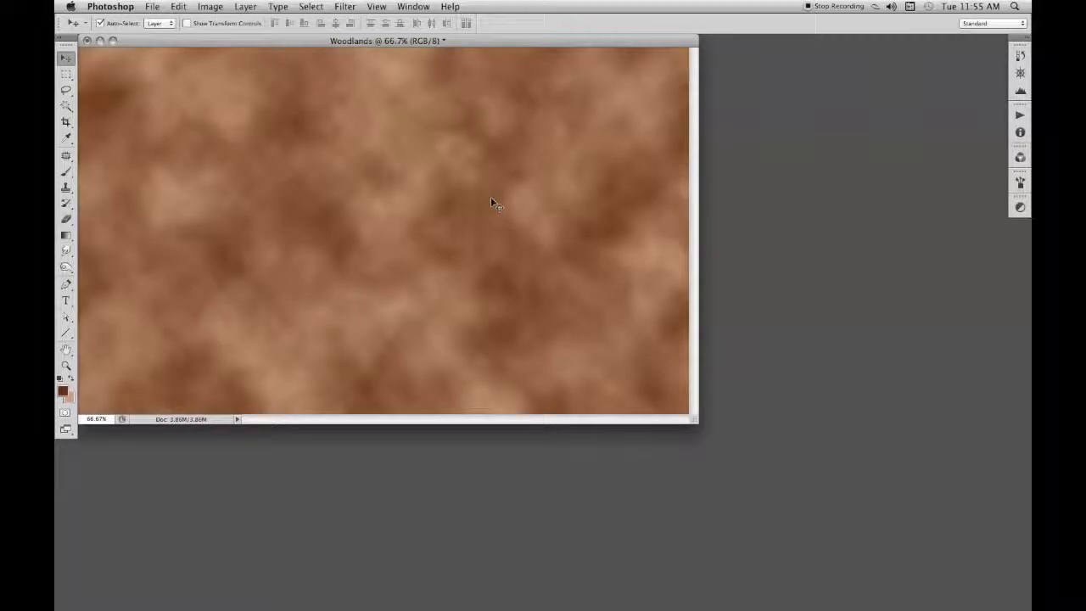
{"action": "left_click", "coordinate": [344, 6]}
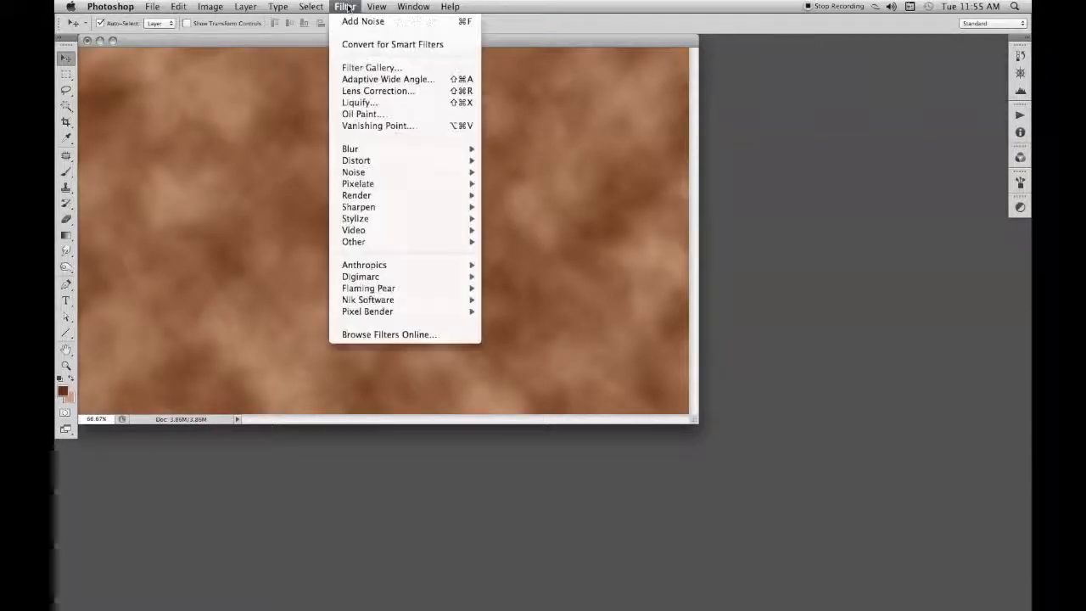
{"action": "mouse_move", "coordinate": [353, 172]}
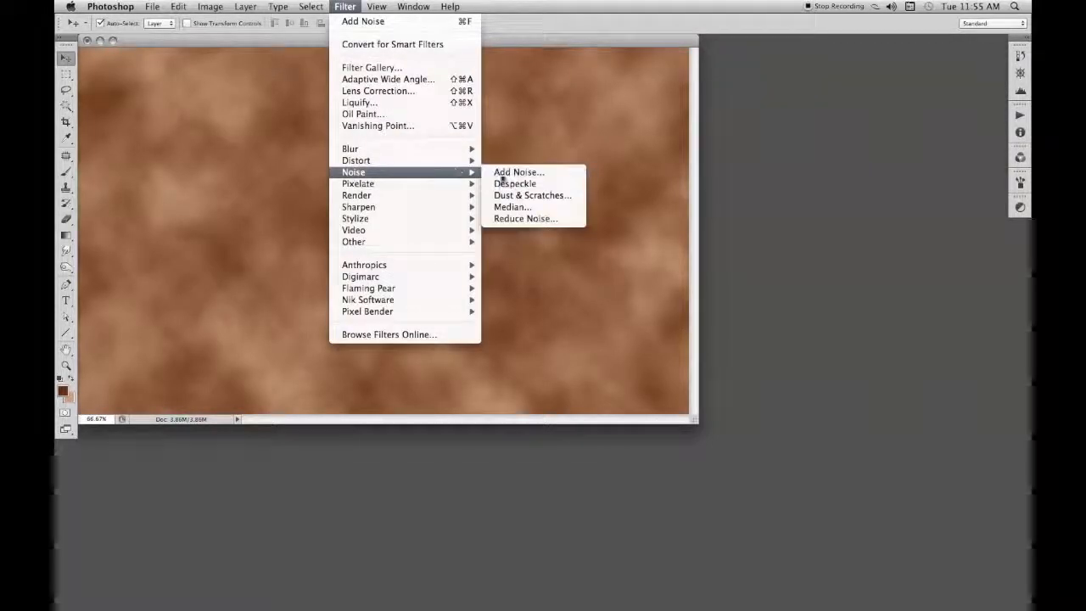
{"action": "left_click", "coordinate": [518, 172]}
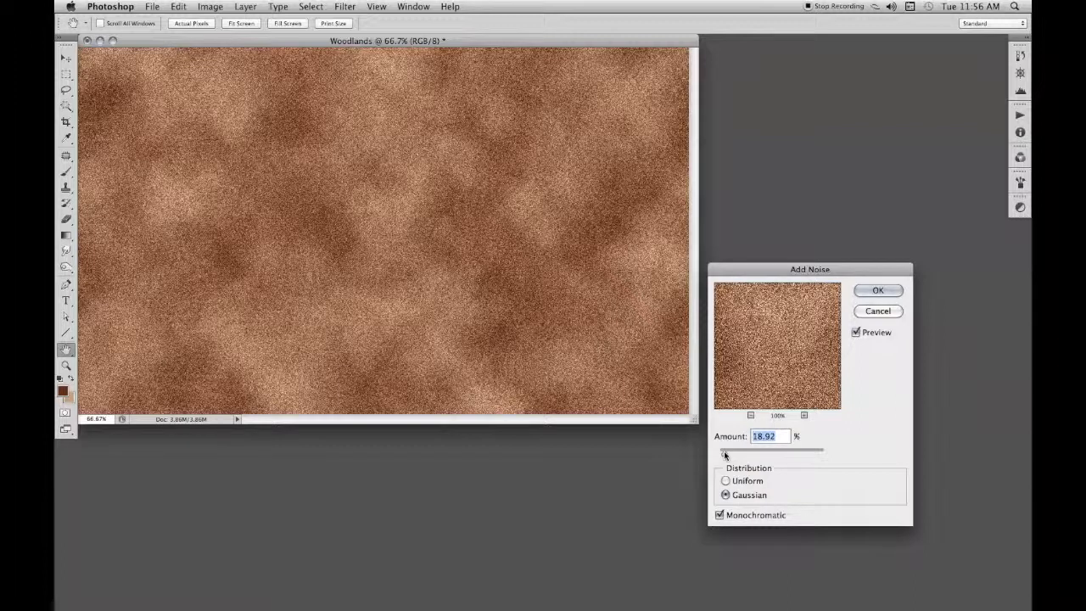
{"action": "left_click_drag", "start_coordinate": [759, 451], "coordinate": [722, 452]}
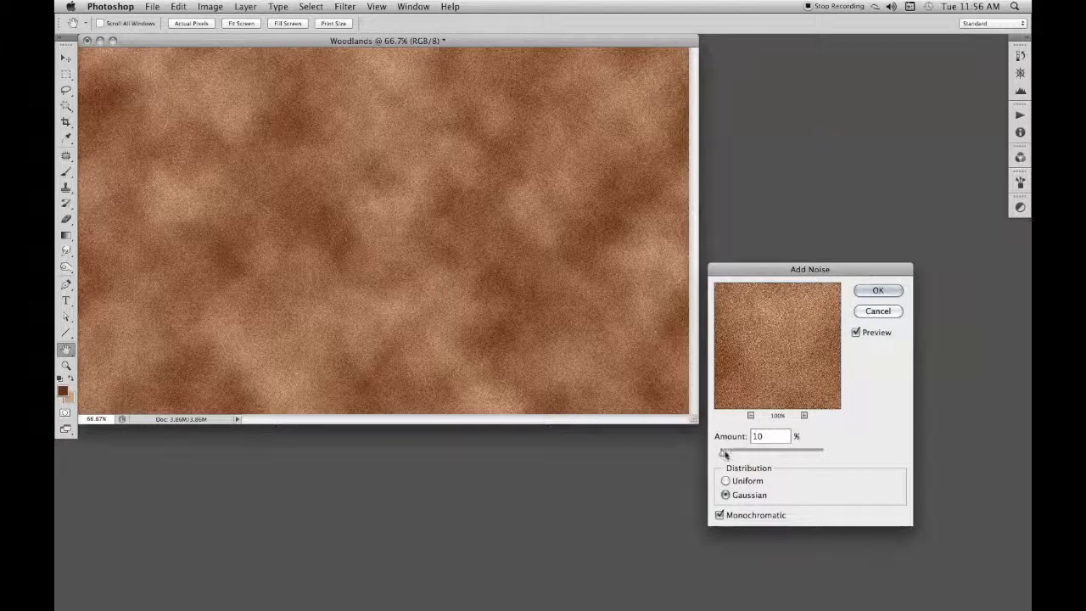
{"action": "left_click", "coordinate": [719, 515]}
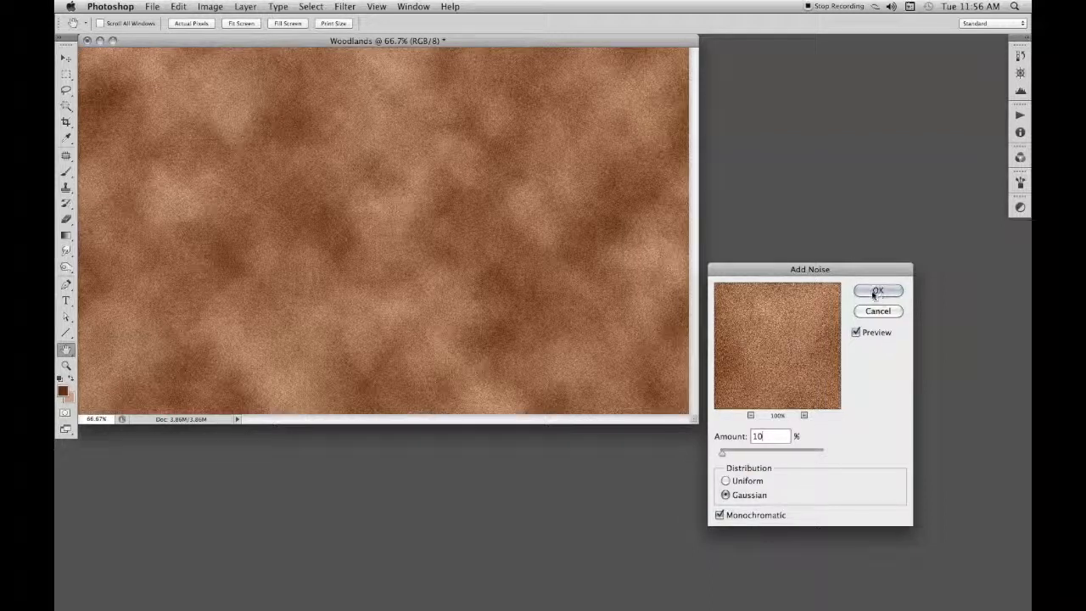
{"action": "left_click", "coordinate": [877, 291]}
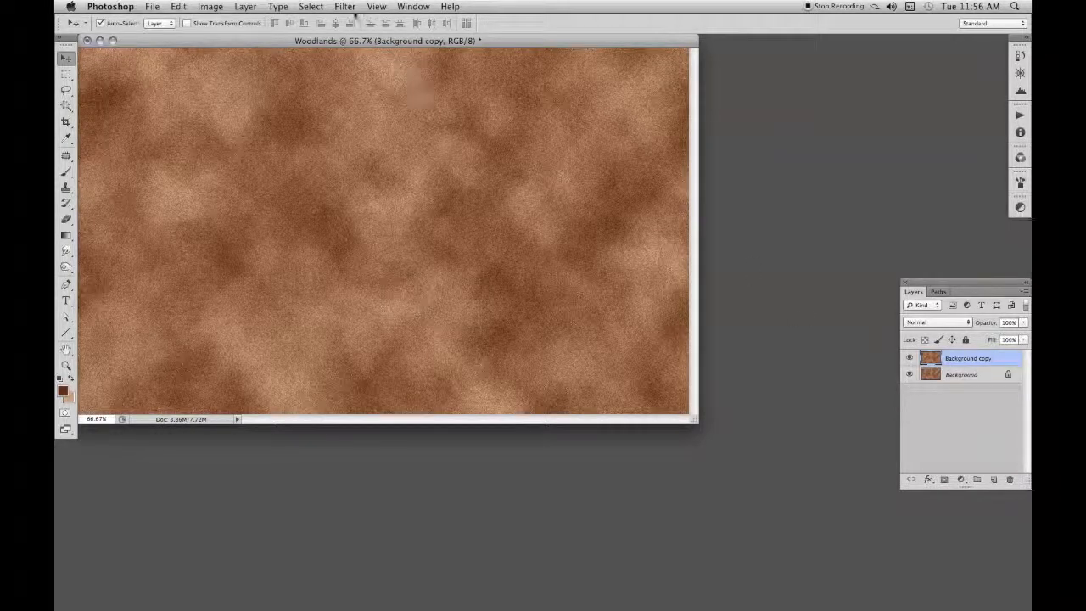
Step: Apply the Artistic Dry Brush filter with a small brush size to the texture
{"action": "left_click", "coordinate": [345, 6]}
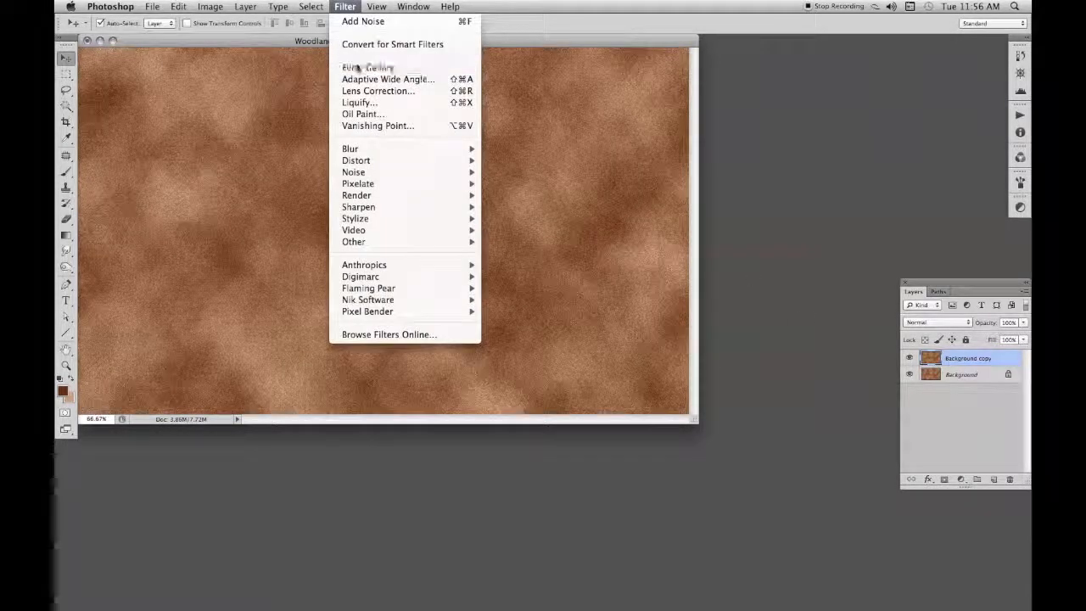
{"action": "left_click", "coordinate": [367, 67]}
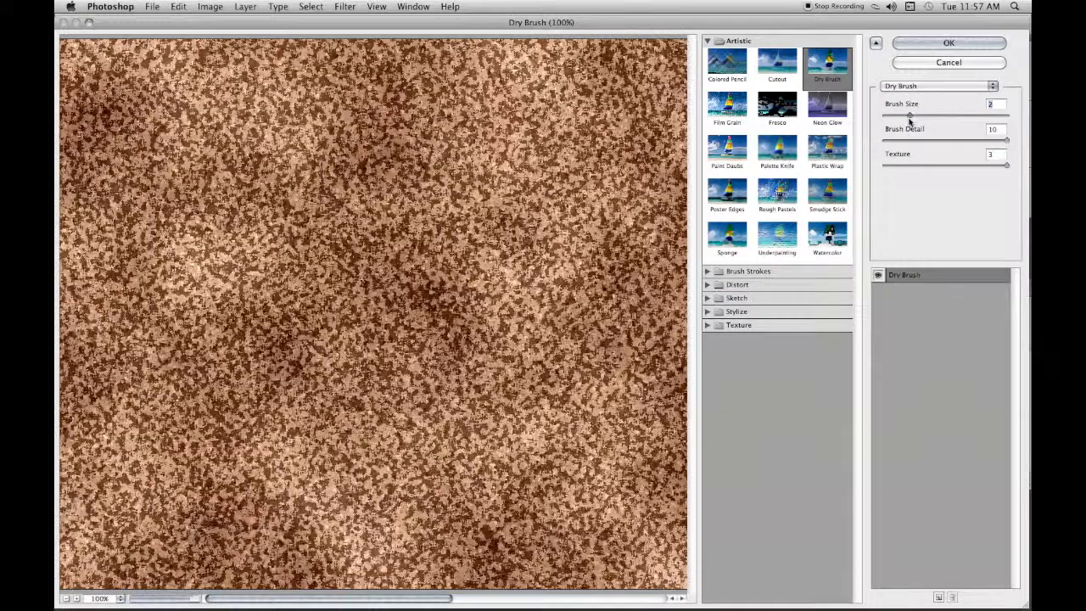
{"action": "left_click_drag", "start_coordinate": [910, 115], "coordinate": [895, 115]}
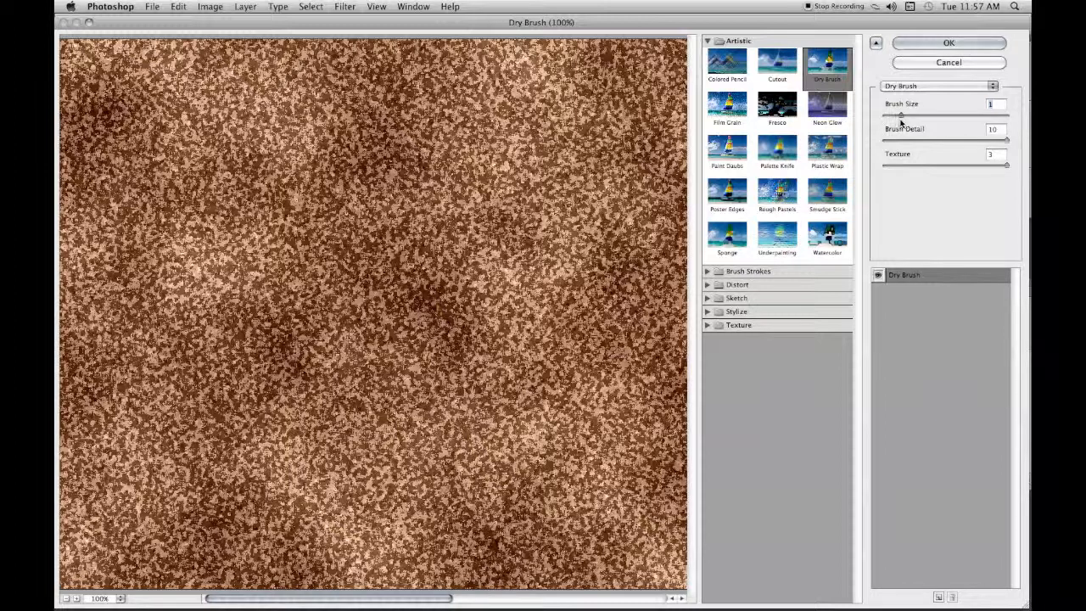
{"action": "left_click_drag", "start_coordinate": [900, 115], "coordinate": [904, 116]}
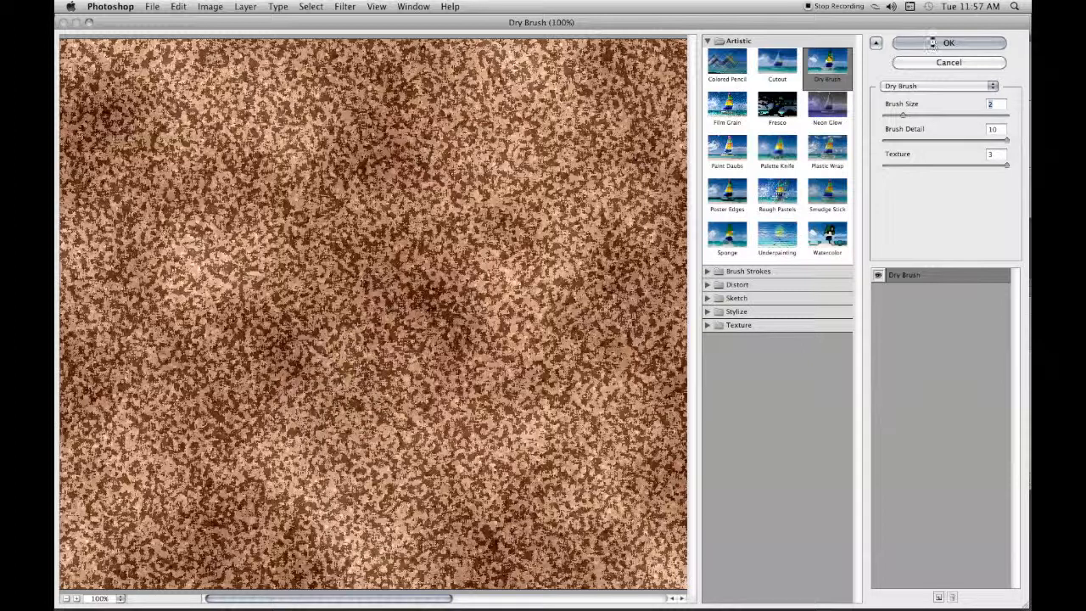
{"action": "left_click", "coordinate": [948, 42]}
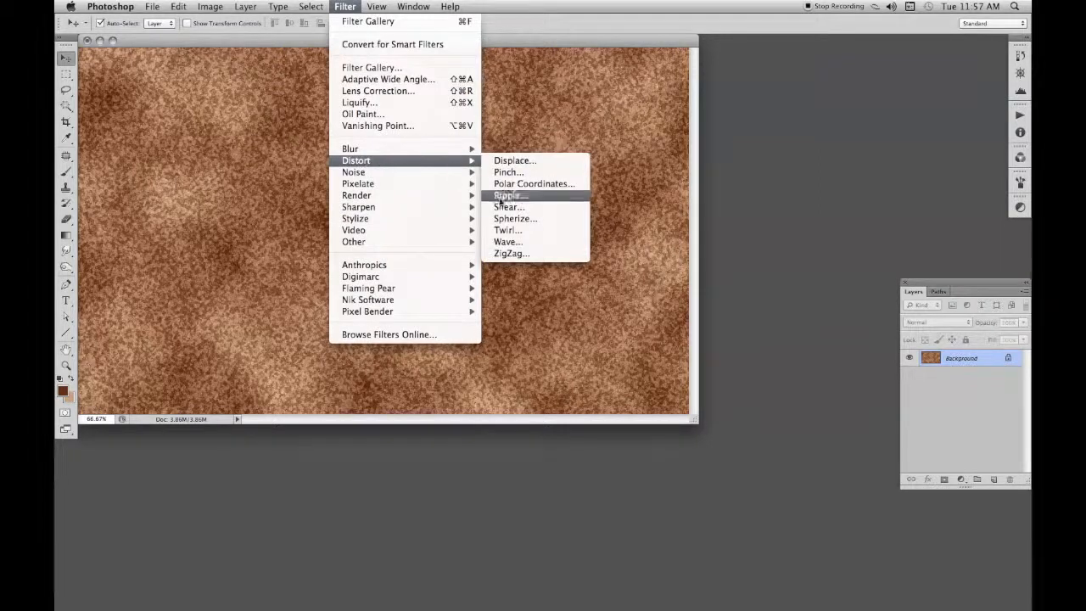
Step: Apply a Shear distortion, bending two curve points to create woodgrain streaks
{"action": "left_click", "coordinate": [508, 206]}
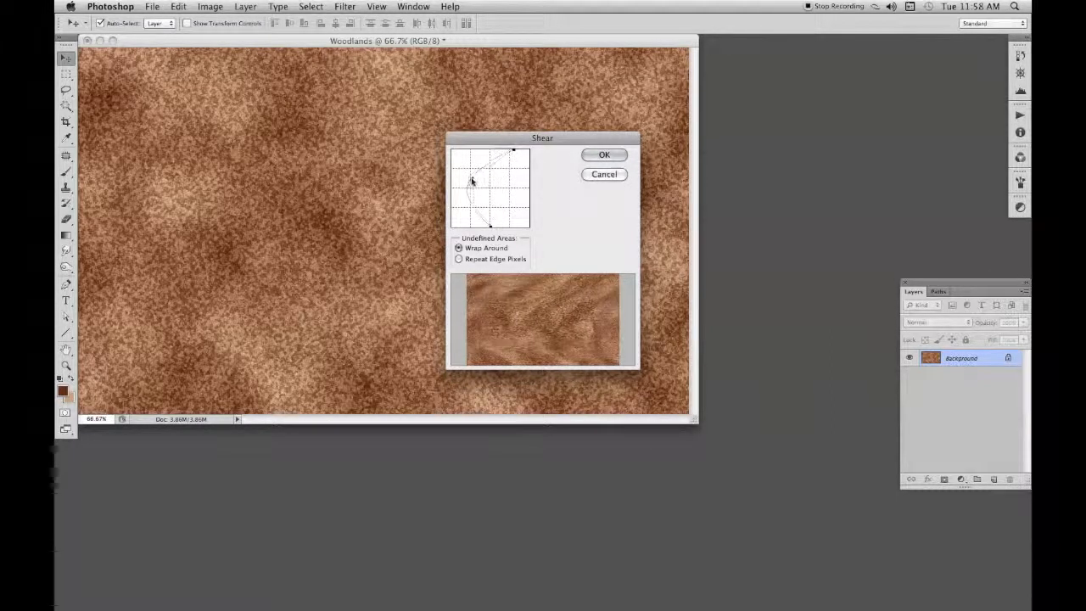
{"action": "left_click_drag", "start_coordinate": [473, 181], "coordinate": [453, 174]}
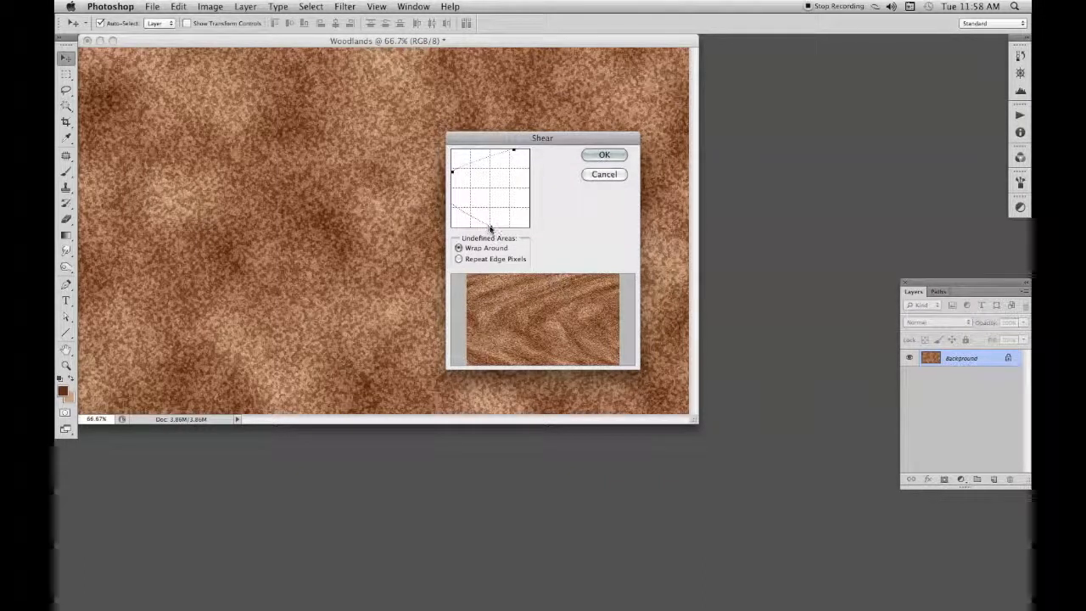
{"action": "left_click_drag", "start_coordinate": [491, 227], "coordinate": [462, 208]}
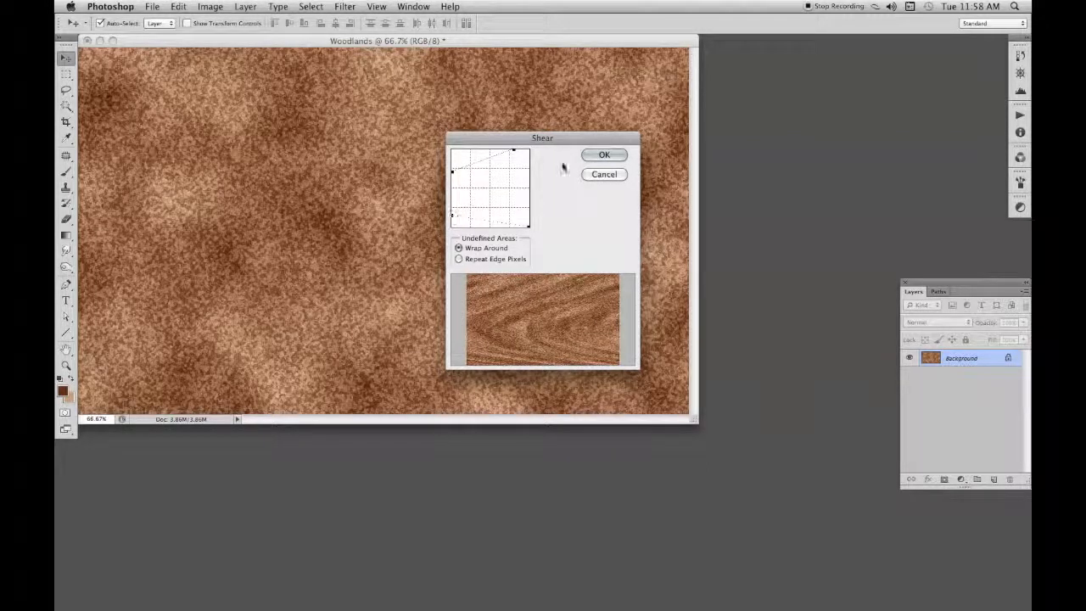
{"action": "left_click", "coordinate": [604, 154]}
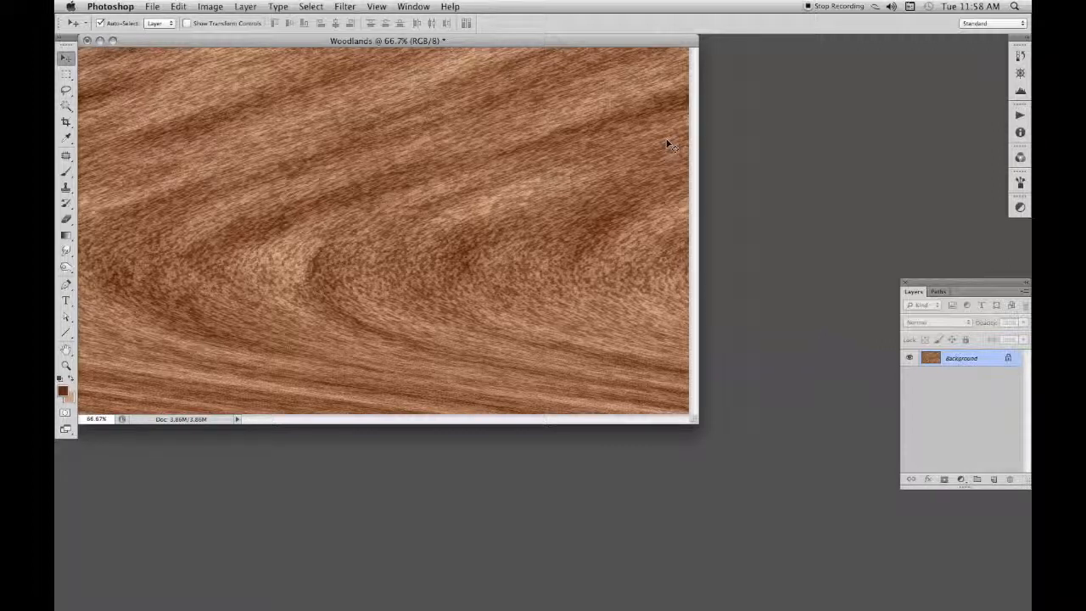
{"action": "mouse_move", "coordinate": [316, 231]}
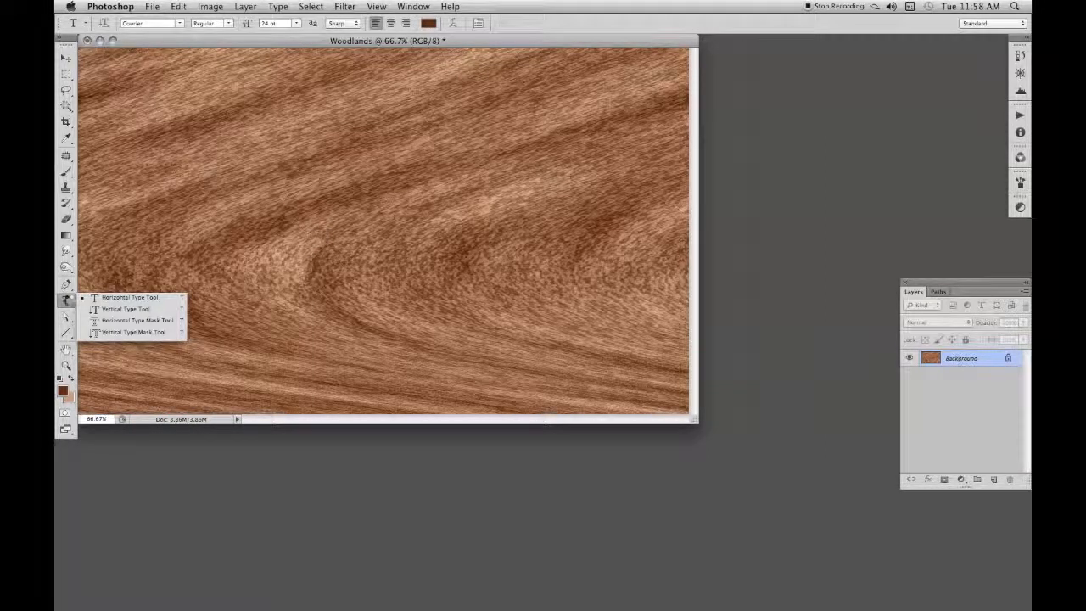
{"action": "mouse_move", "coordinate": [132, 319]}
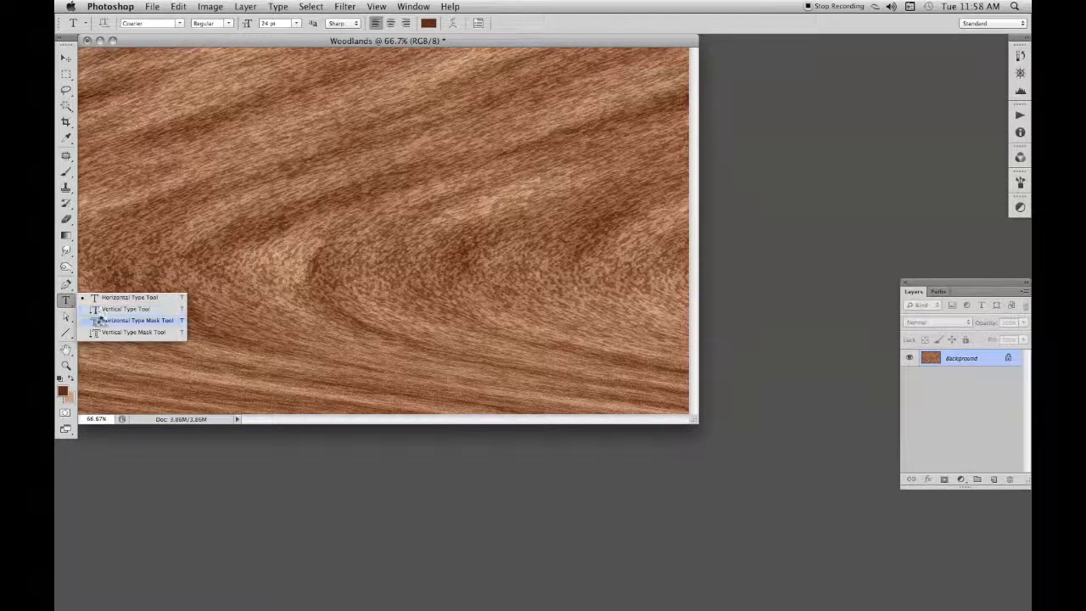
Step: Set the type mask font to Brody at 72 pt
{"action": "left_click", "coordinate": [151, 22]}
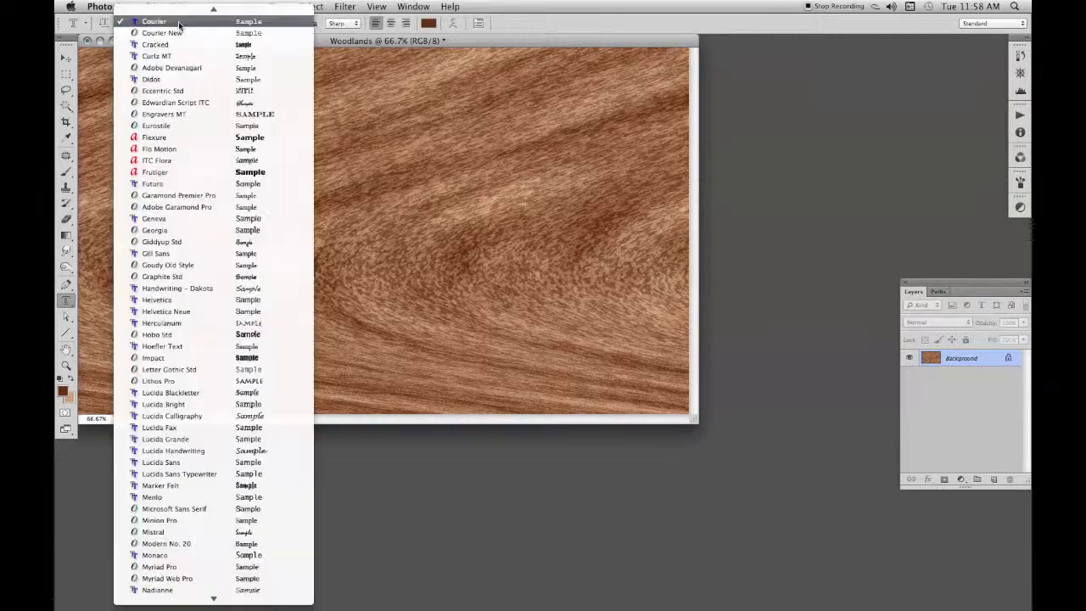
{"action": "scroll", "scroll_direction": "up", "scroll_amount": 3}
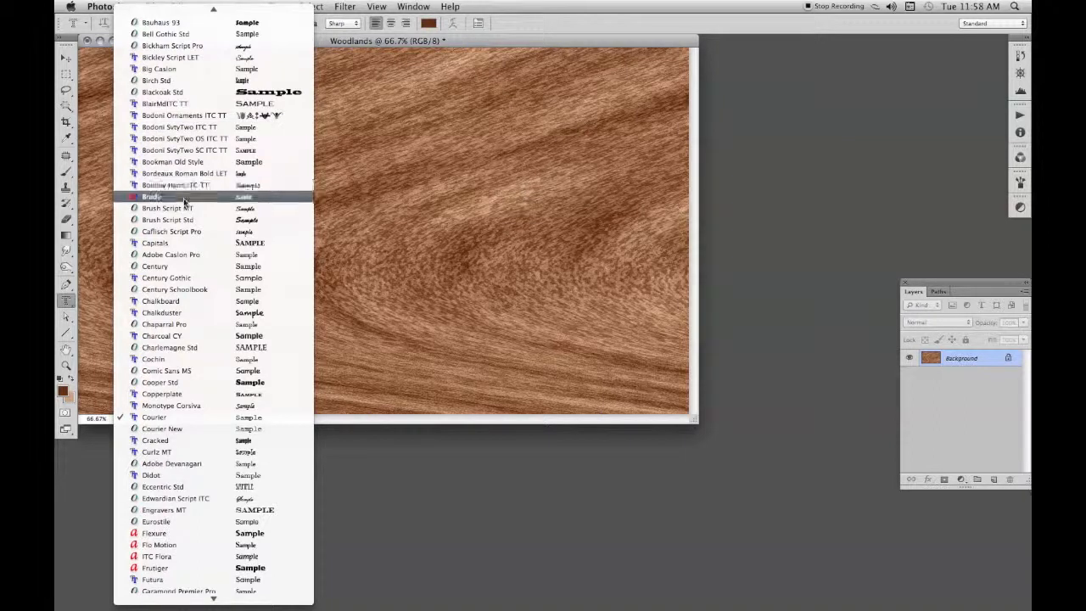
{"action": "left_click", "coordinate": [152, 196]}
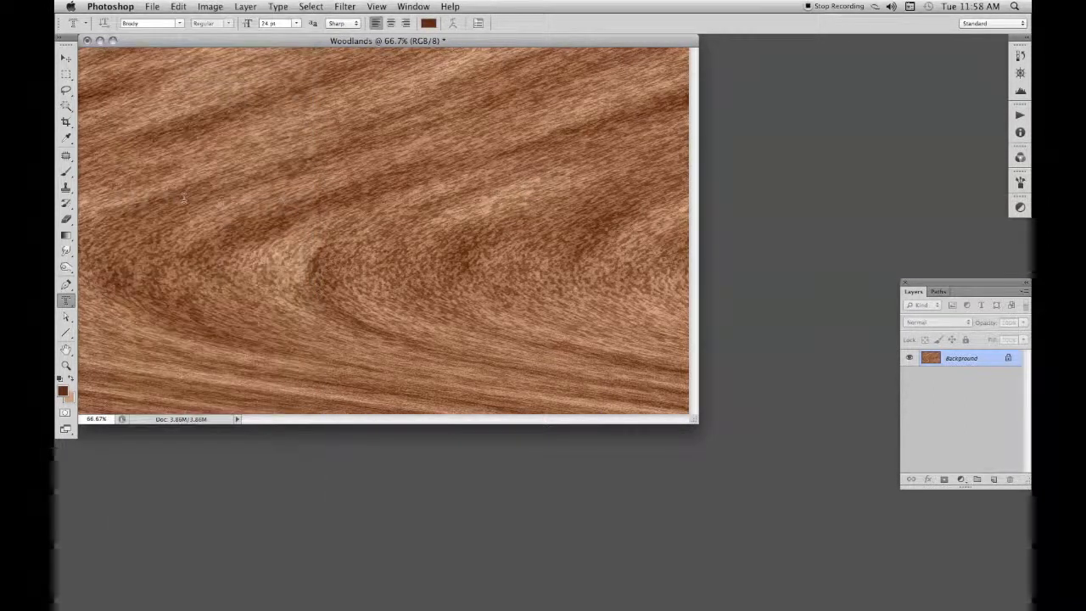
{"action": "left_click", "coordinate": [279, 23]}
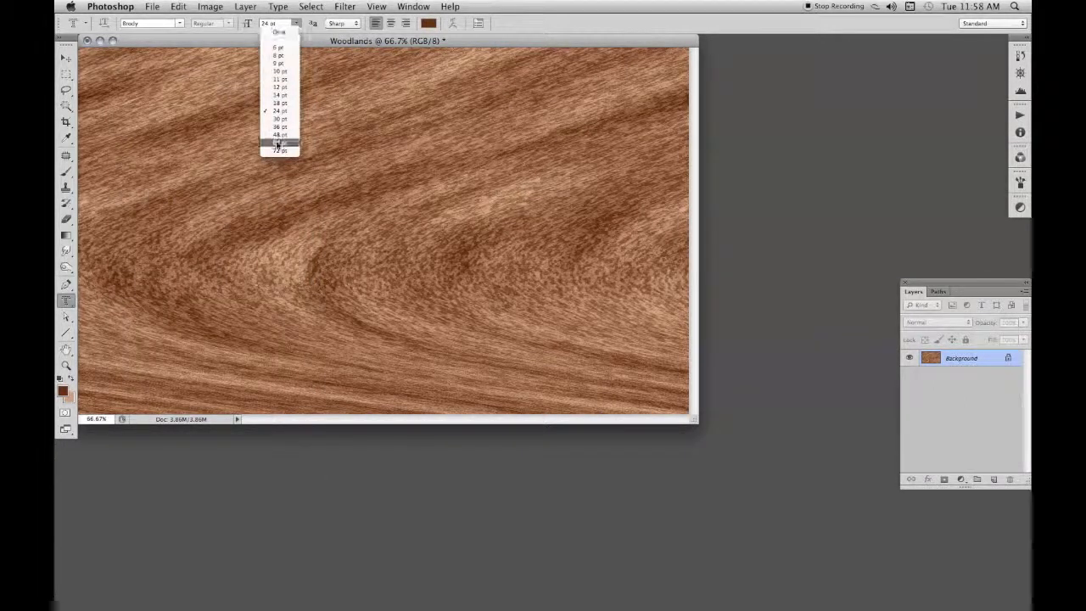
{"action": "left_click", "coordinate": [279, 150]}
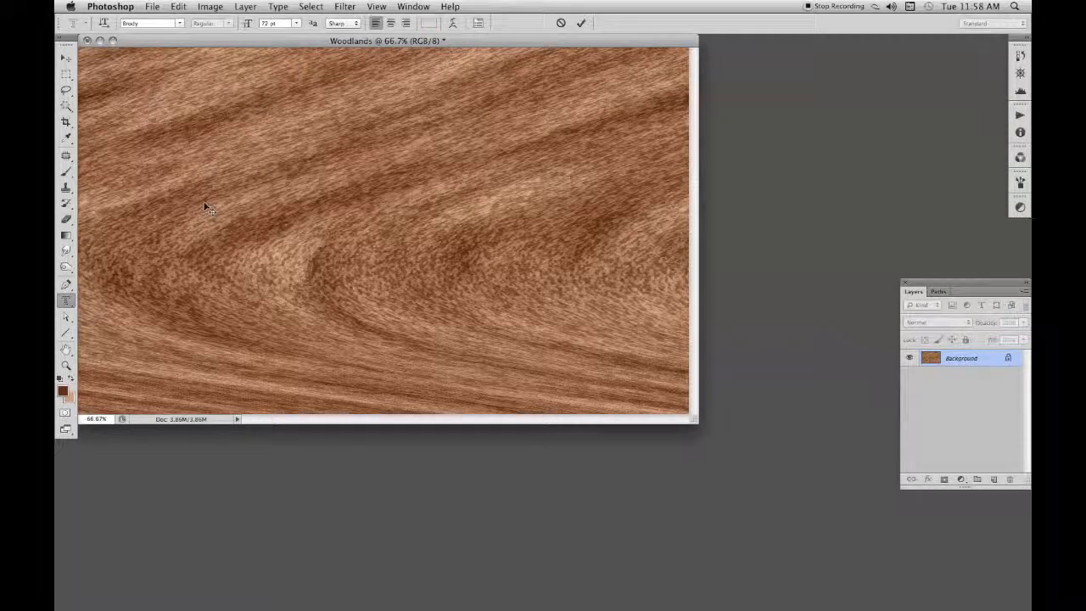
Step: Type 'Woodlands', move it lower on the wood, and commit the selection
{"action": "type", "text": "W"}
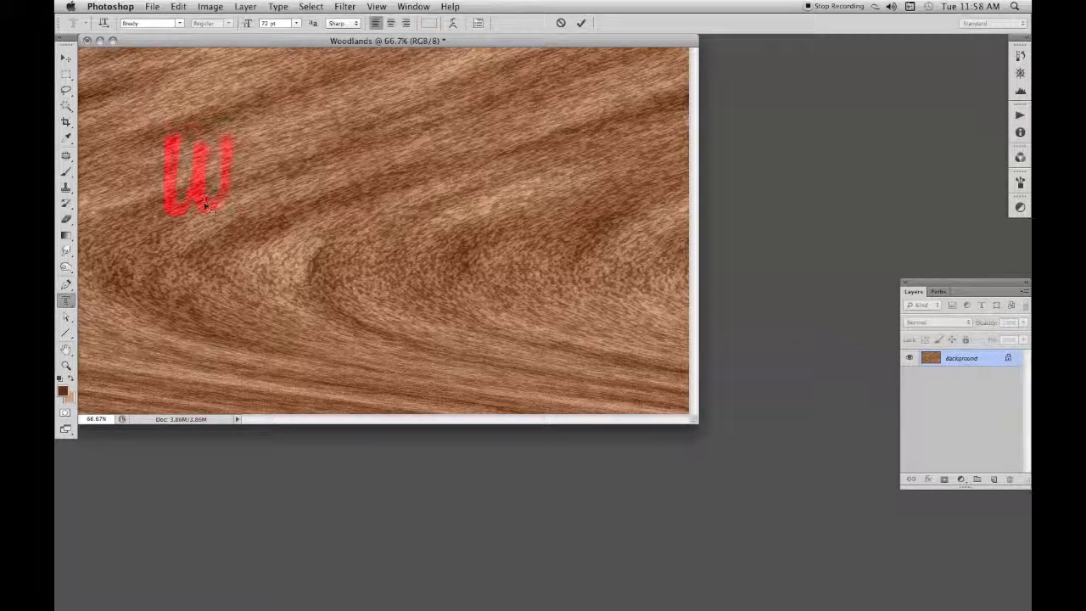
{"action": "type", "text": "oodlands"}
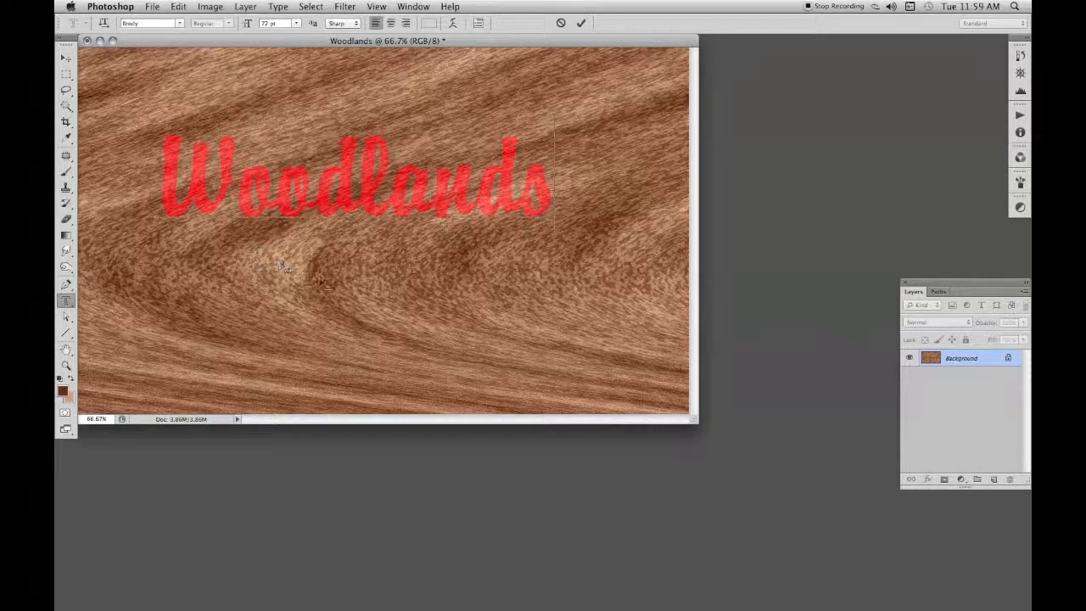
{"action": "left_click_drag", "start_coordinate": [357, 174], "coordinate": [390, 212]}
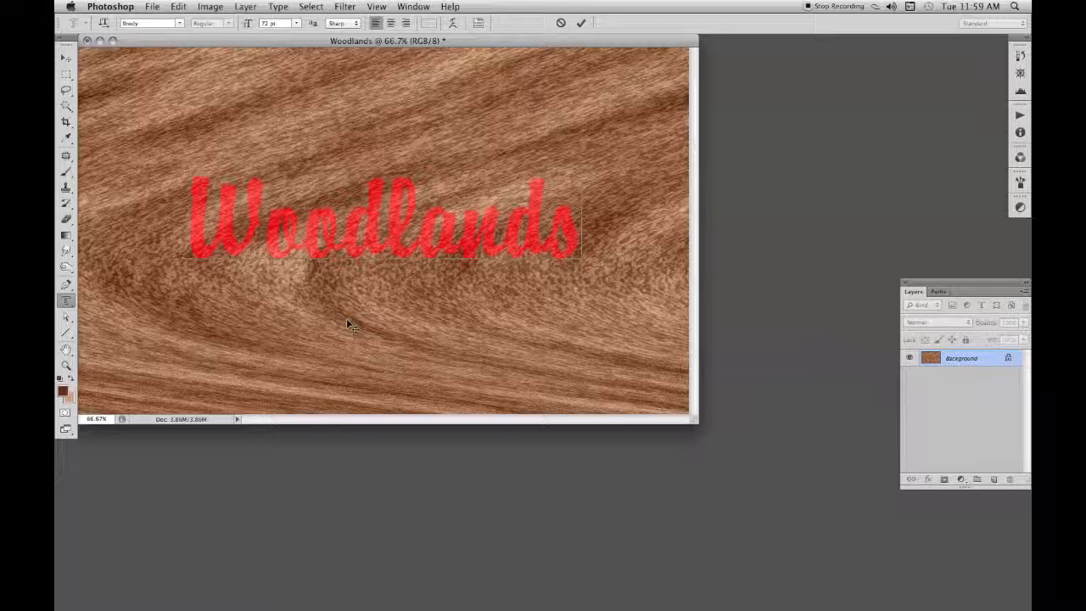
{"action": "left_click", "coordinate": [66, 59]}
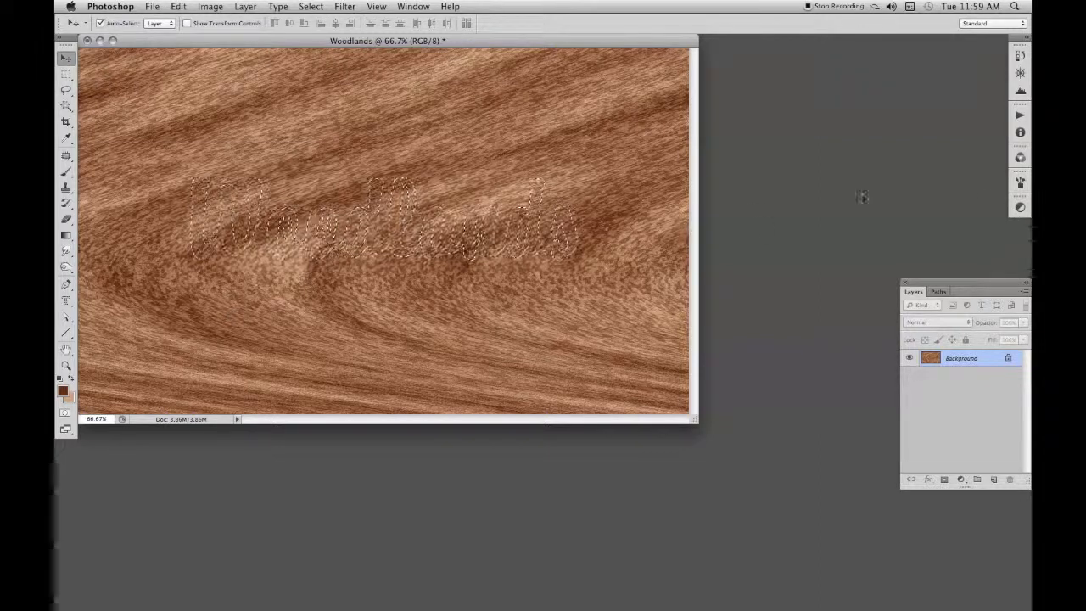
Step: Add an Alpha 1 channel for the lettering, then return to the RGB composite
{"action": "left_click", "coordinate": [1019, 157]}
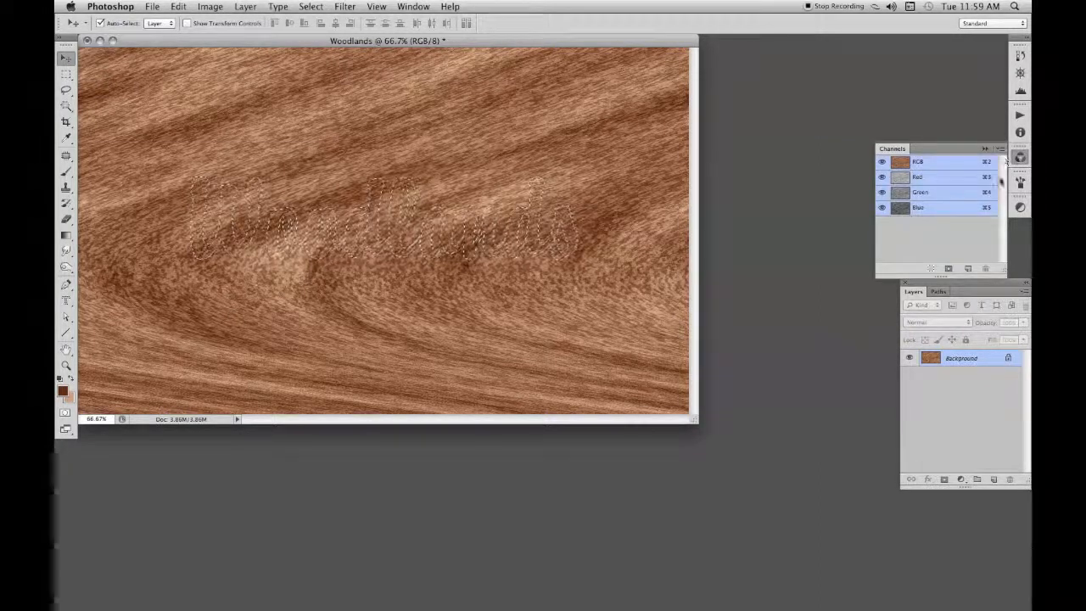
{"action": "mouse_move", "coordinate": [967, 268]}
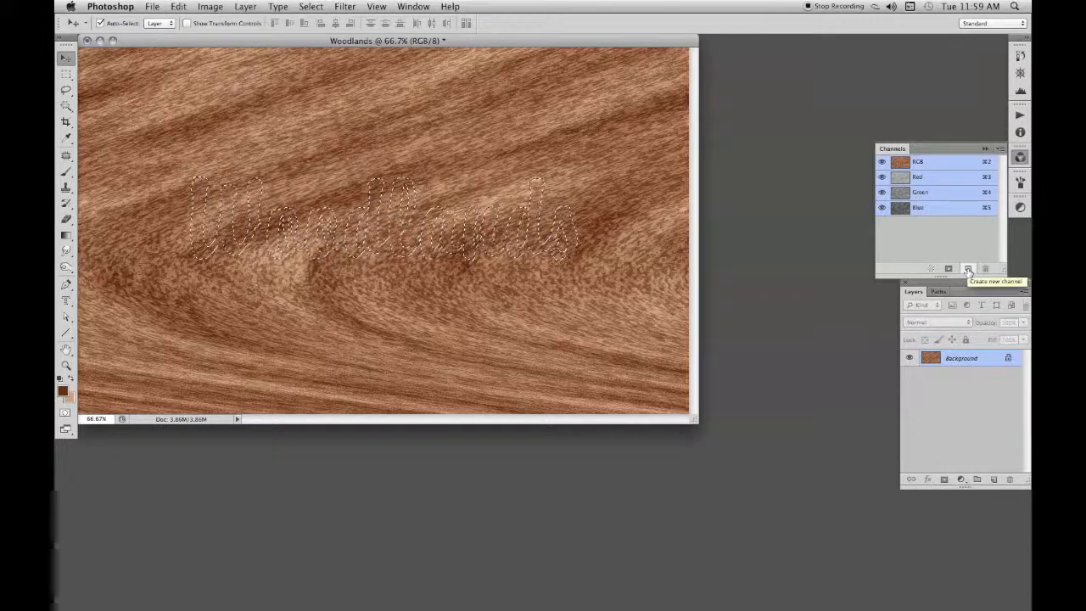
{"action": "left_click", "coordinate": [968, 269]}
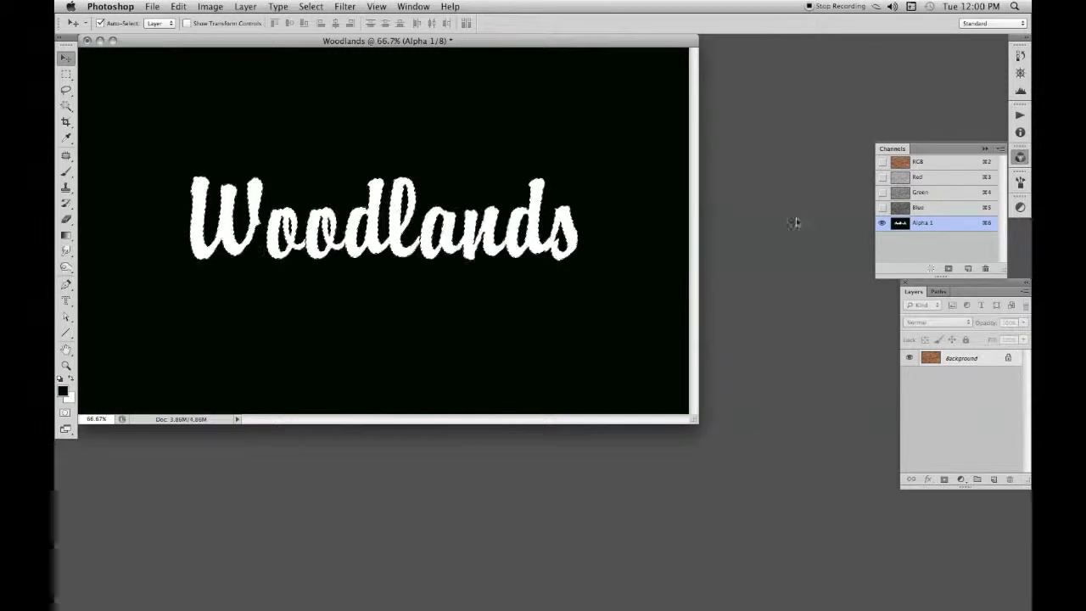
{"action": "left_click", "coordinate": [918, 161]}
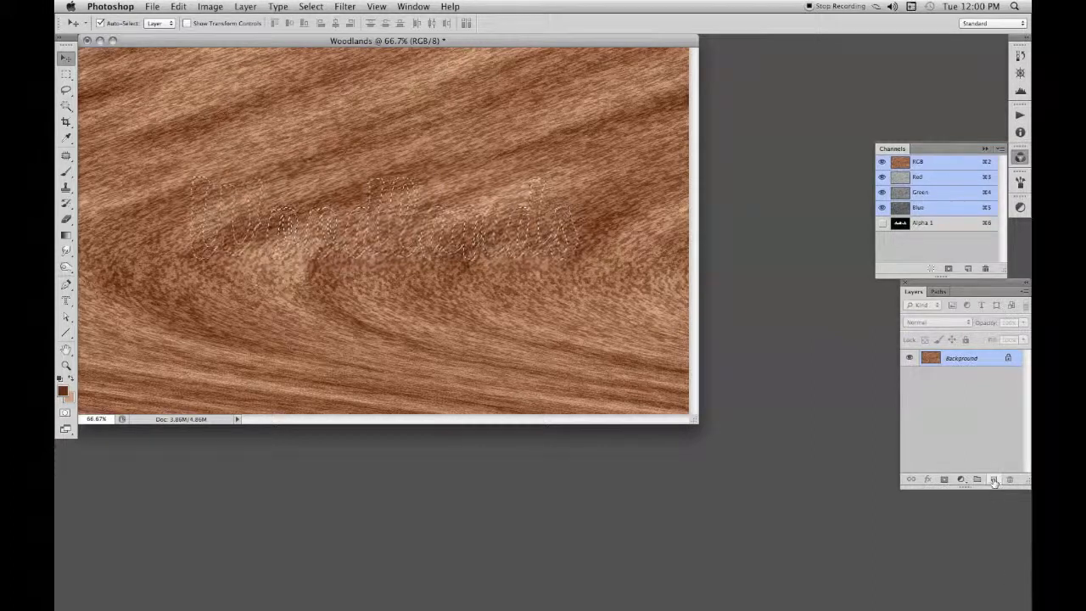
Step: Add Layer 1 above the wood to hold the filled lettering
{"action": "left_click", "coordinate": [993, 479]}
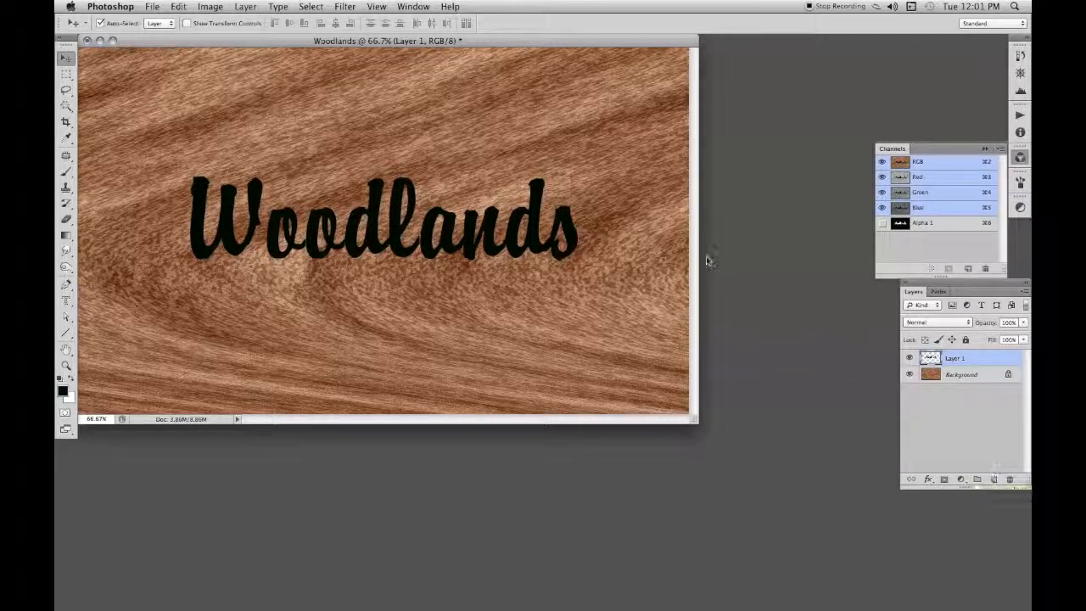
Step: Emboss the lettering with angle 55°, height 3 px and amount 500%
{"action": "left_click", "coordinate": [344, 6]}
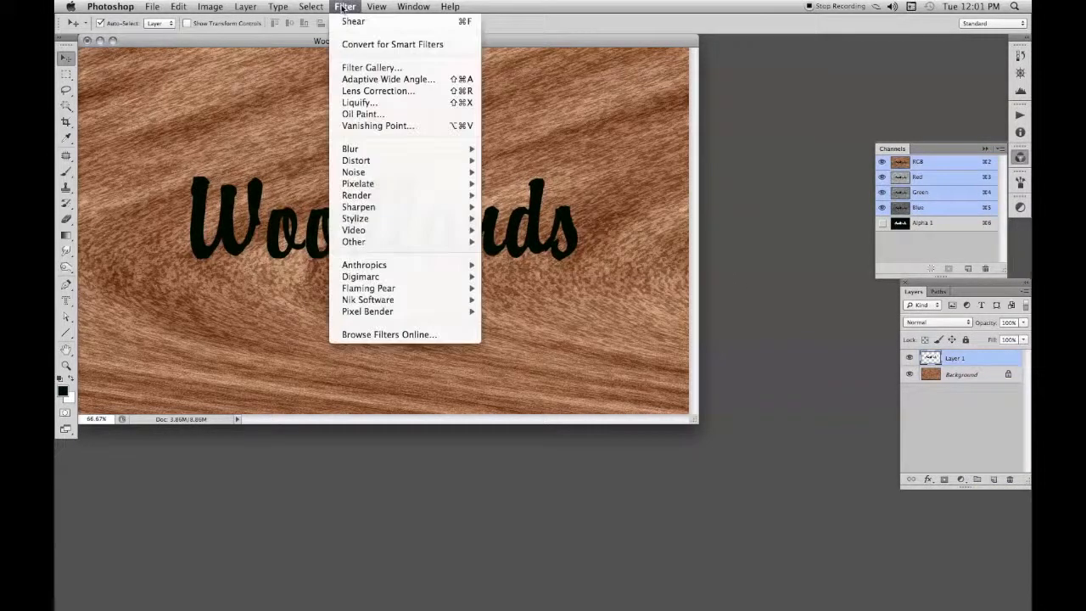
{"action": "mouse_move", "coordinate": [355, 218]}
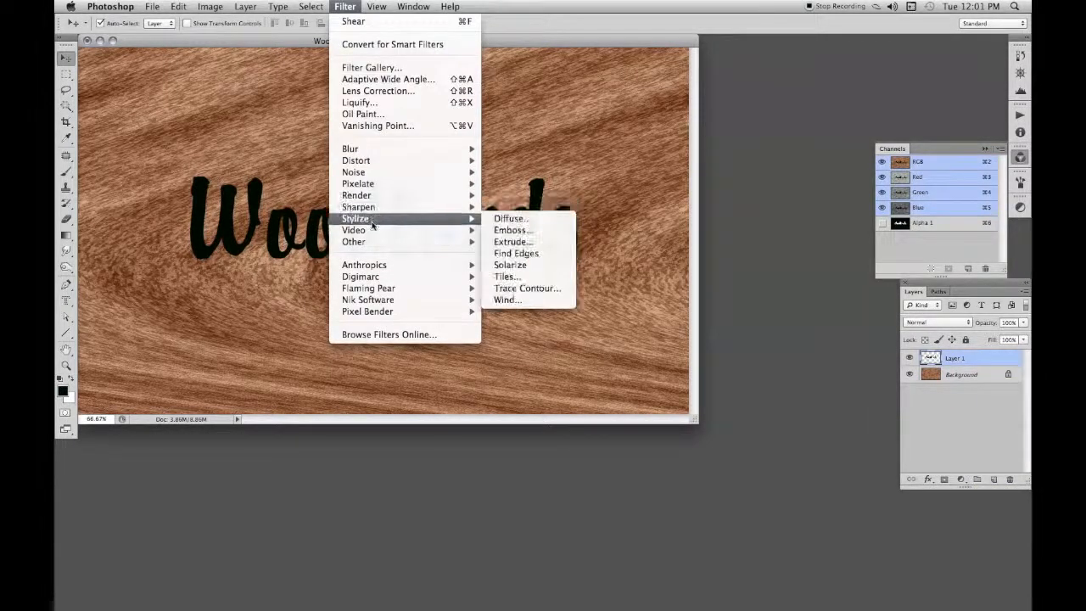
{"action": "left_click", "coordinate": [512, 230]}
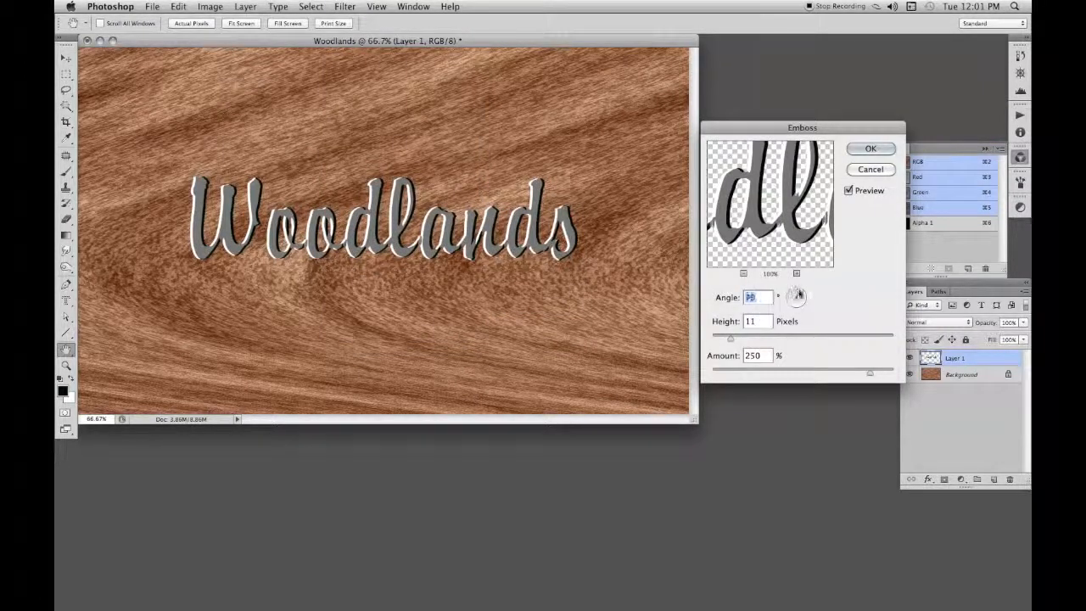
{"action": "left_click_drag", "start_coordinate": [797, 296], "coordinate": [796, 299]}
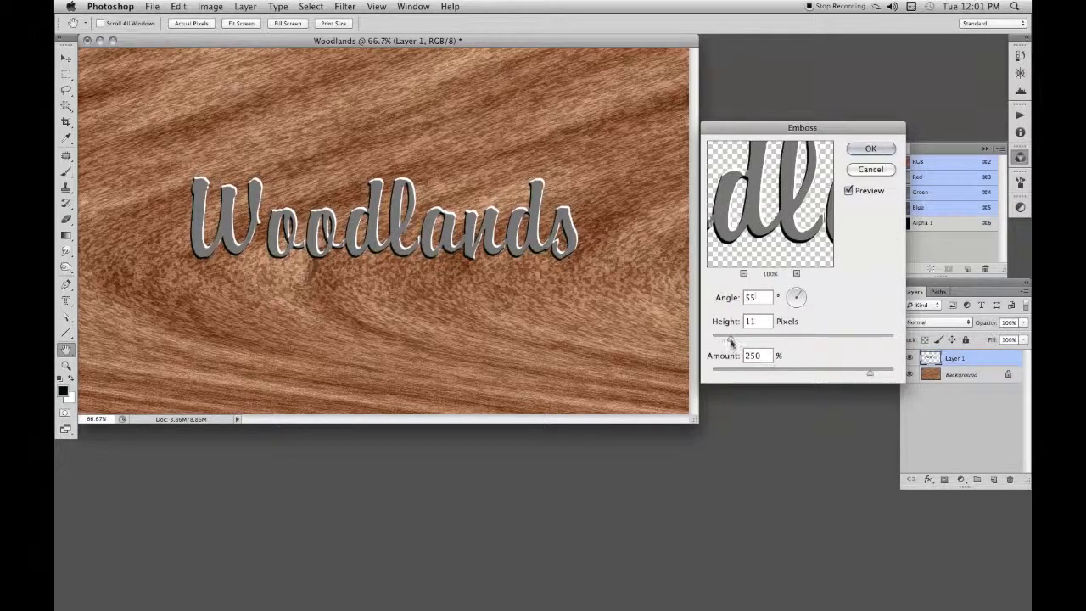
{"action": "left_click_drag", "start_coordinate": [731, 339], "coordinate": [721, 340]}
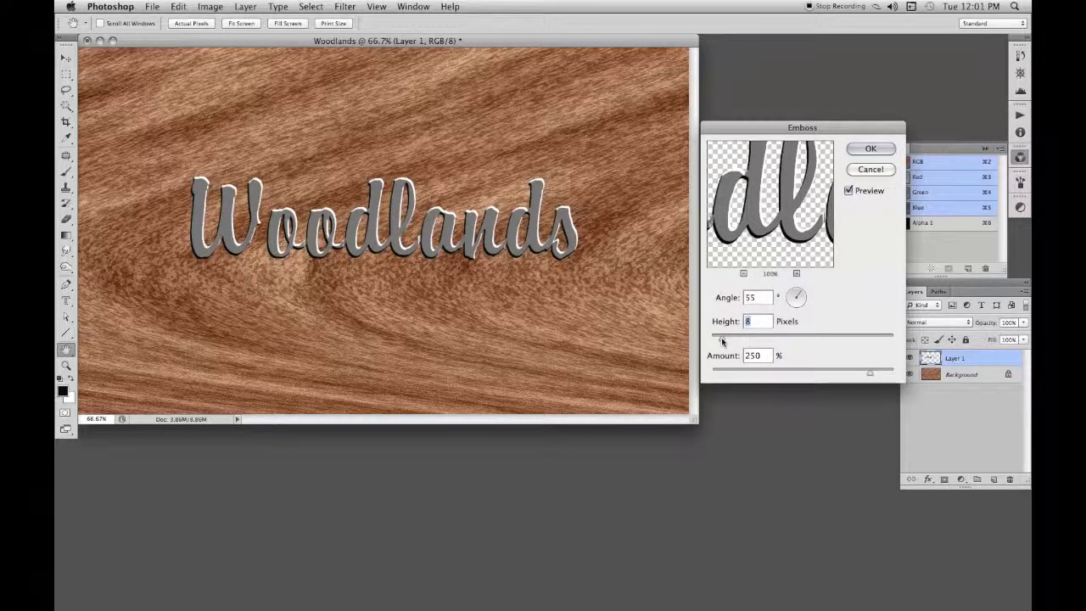
{"action": "left_click_drag", "start_coordinate": [725, 340], "coordinate": [719, 341]}
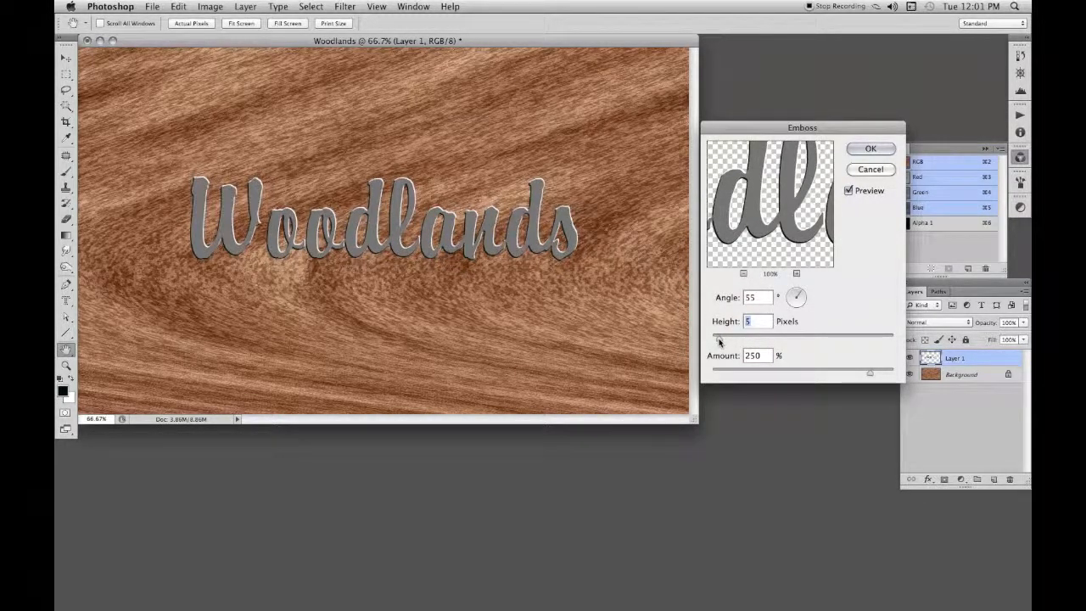
{"action": "type", "text": "3"}
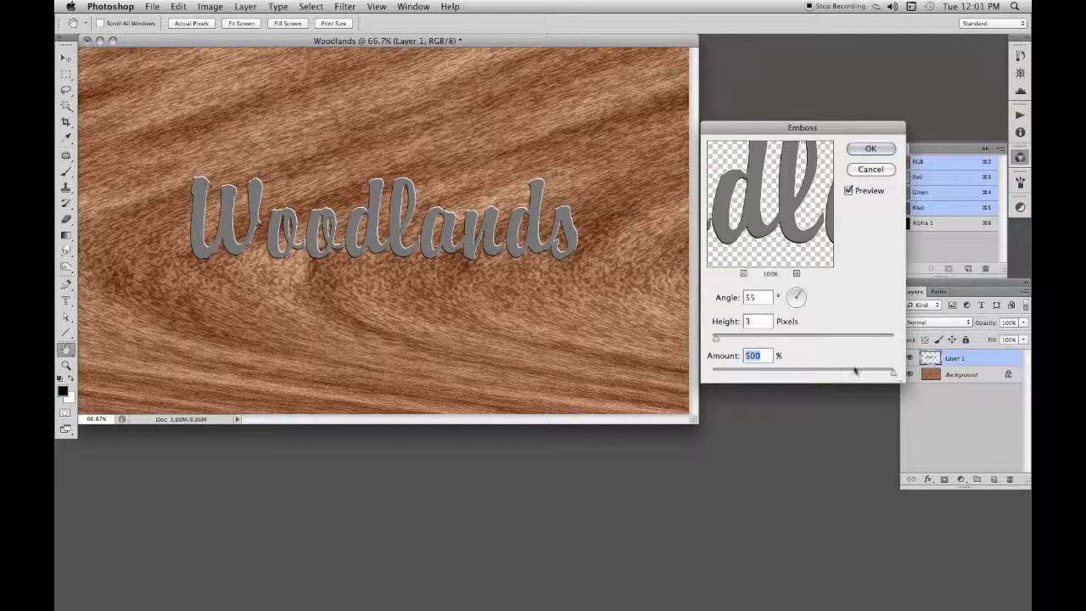
{"action": "left_click", "coordinate": [870, 148]}
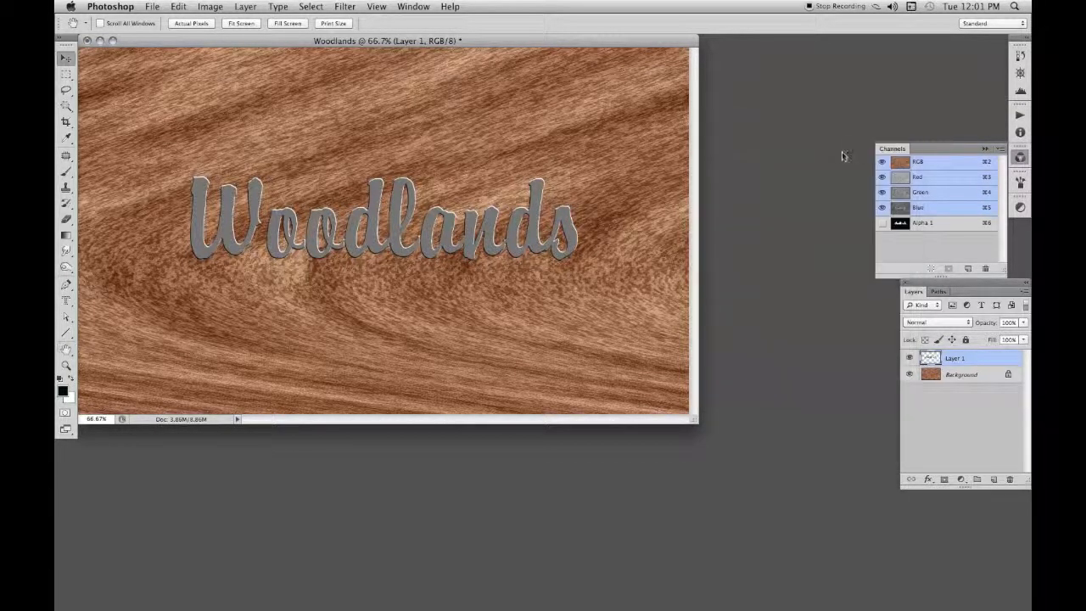
Step: Apply a 1-pixel Gaussian Blur to the embossed lettering on Layer 1
{"action": "left_click", "coordinate": [65, 58]}
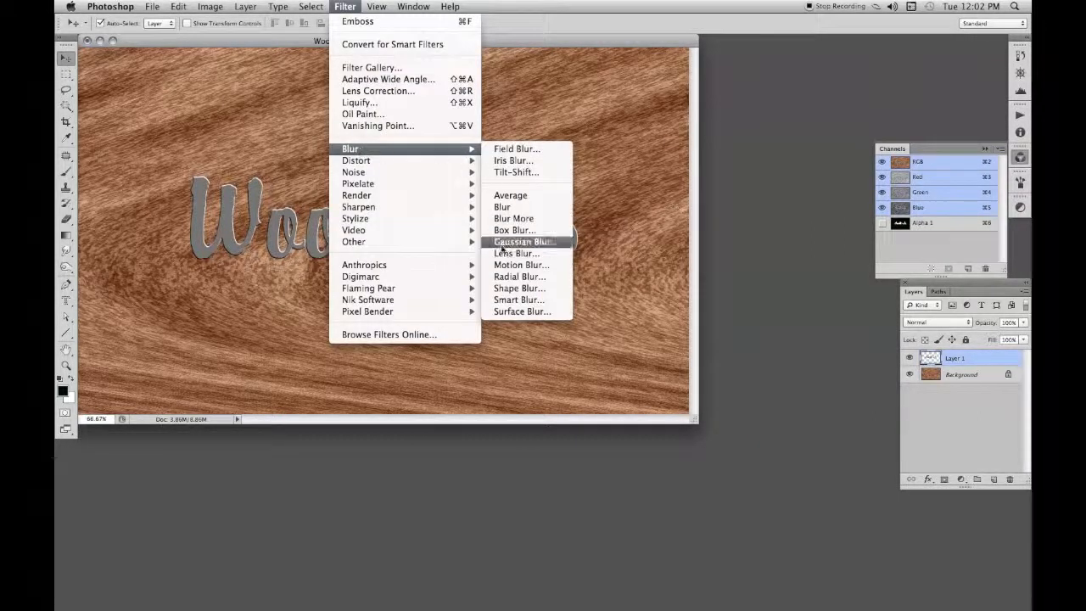
{"action": "left_click", "coordinate": [523, 242]}
{"action": "type", "text": "1"}
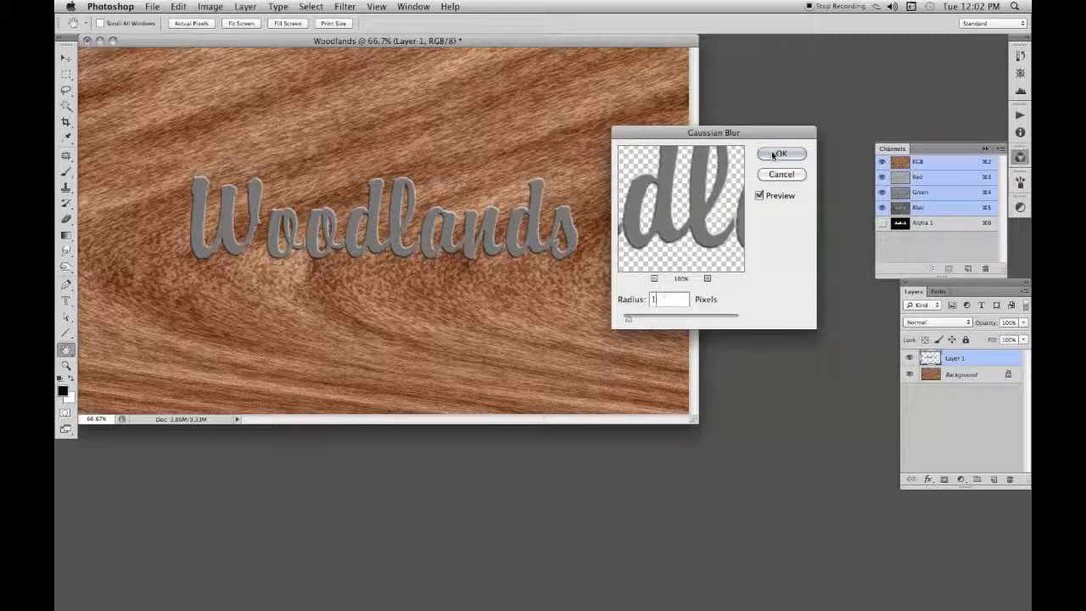
{"action": "left_click", "coordinate": [780, 153]}
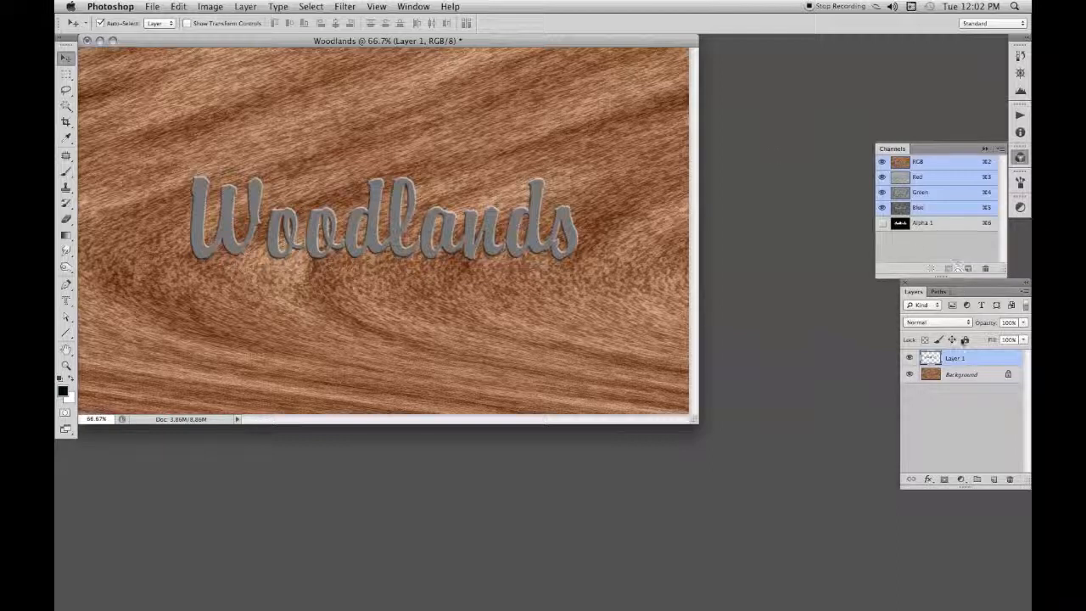
Step: Set Layer 1 to Overlay blending, load the Alpha 1 selection, and target Background
{"action": "left_click", "coordinate": [936, 321]}
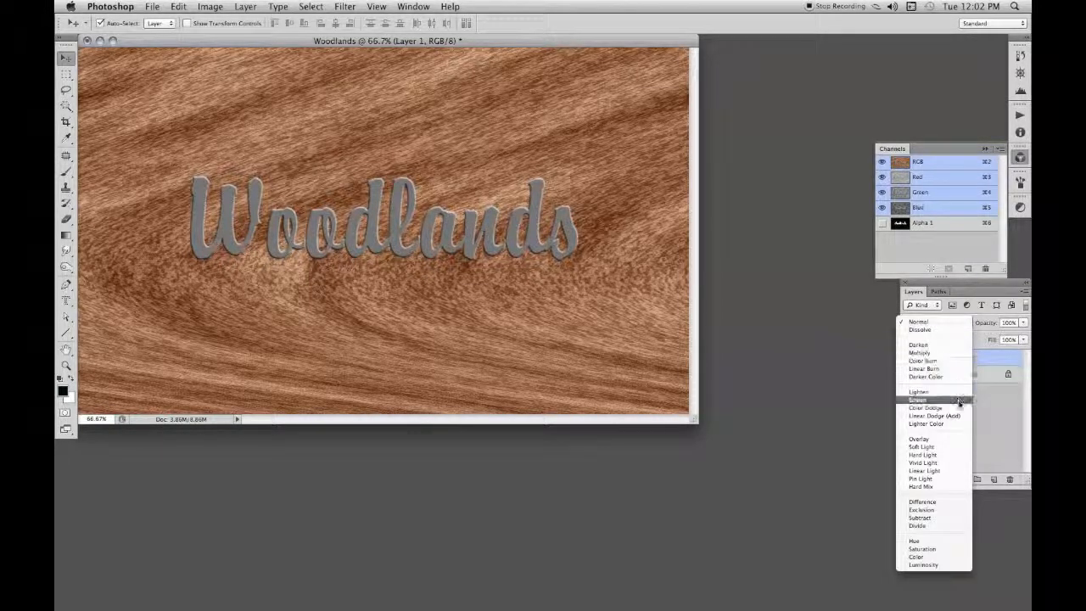
{"action": "left_click", "coordinate": [919, 438]}
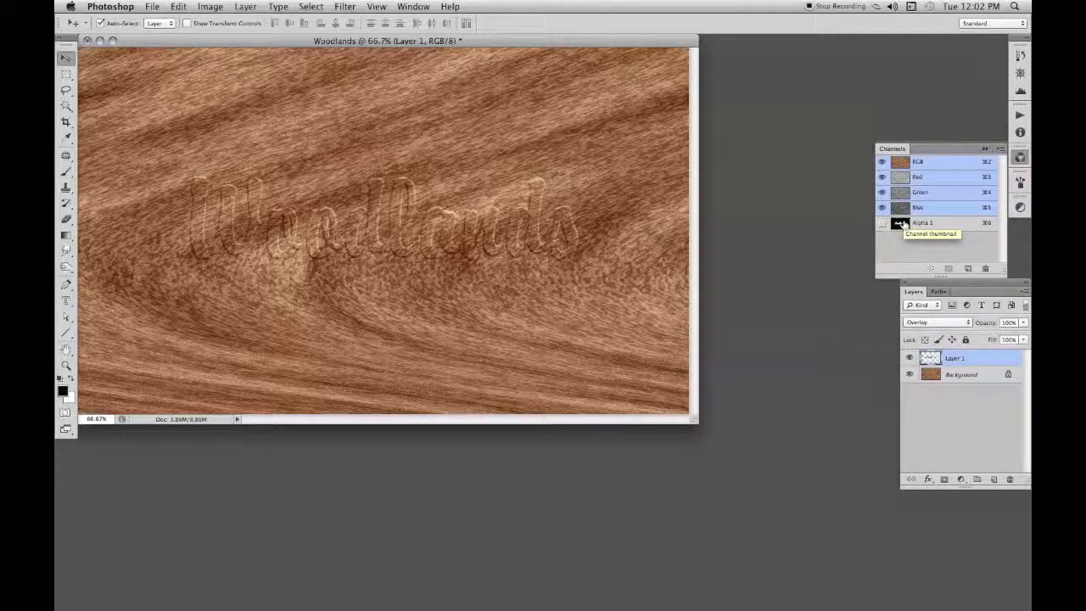
{"action": "left_click", "coordinate": [899, 223]}
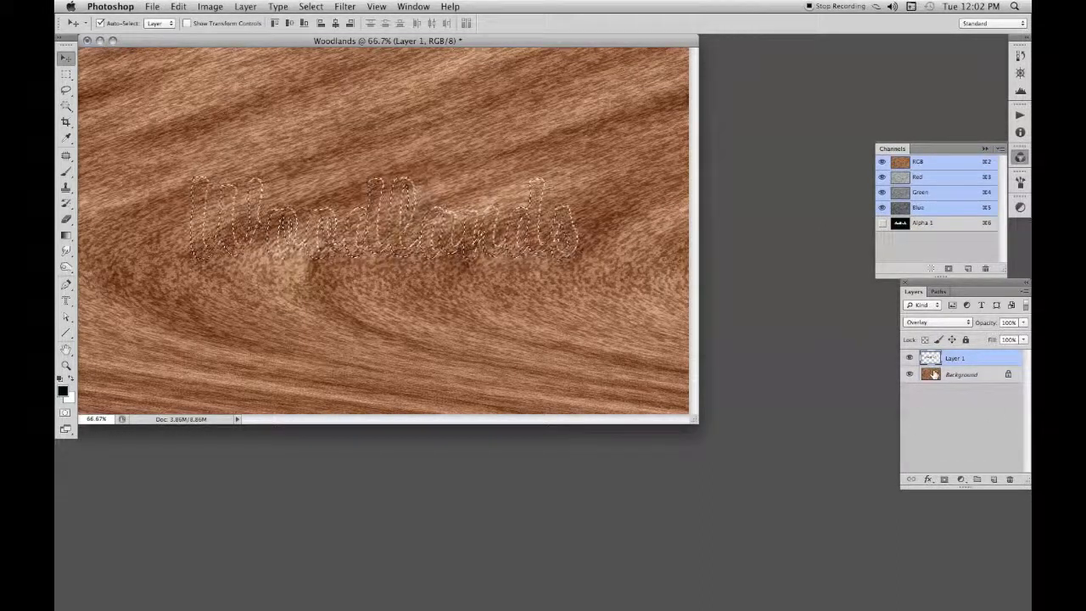
{"action": "left_click", "coordinate": [960, 374]}
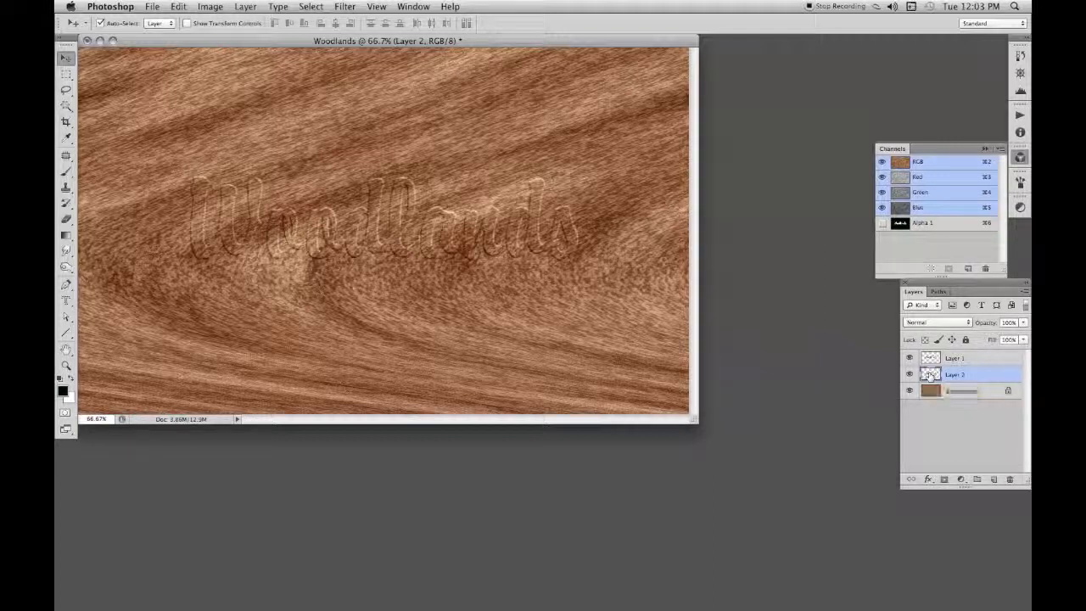
Step: Add an Inner Bevel & Emboss to Layer 2 with shadow opacity at 50%
{"action": "double_click", "coordinate": [954, 374]}
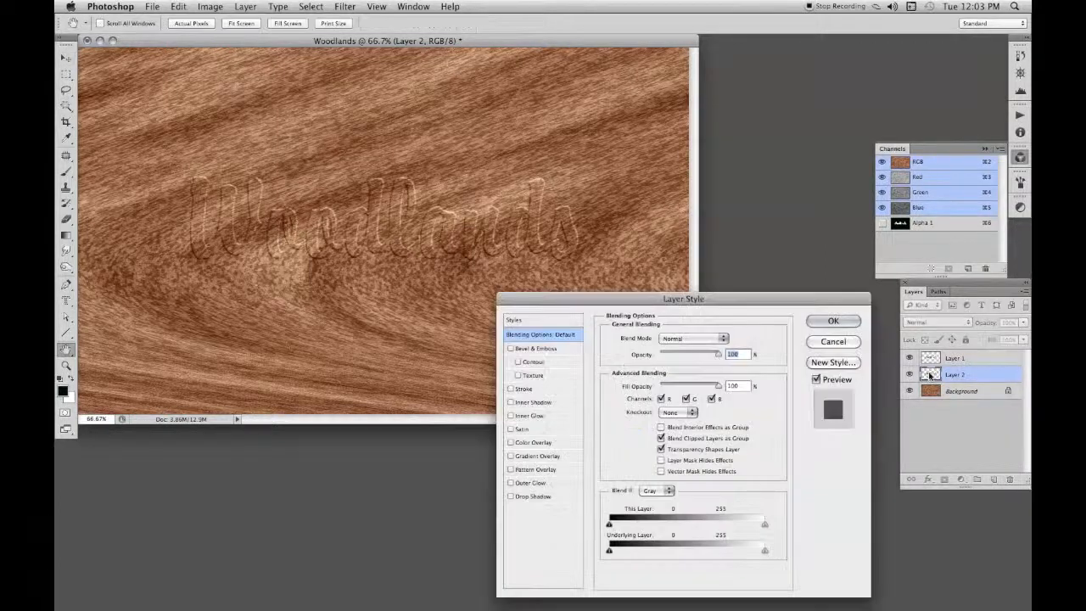
{"action": "left_click_drag", "start_coordinate": [682, 298], "coordinate": [706, 295]}
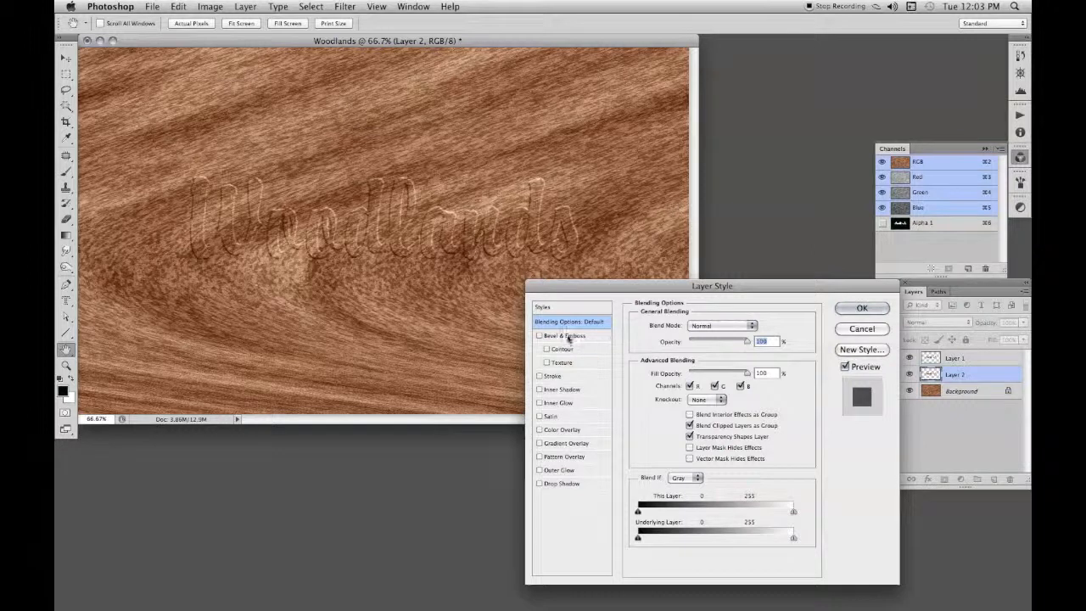
{"action": "left_click", "coordinate": [539, 335]}
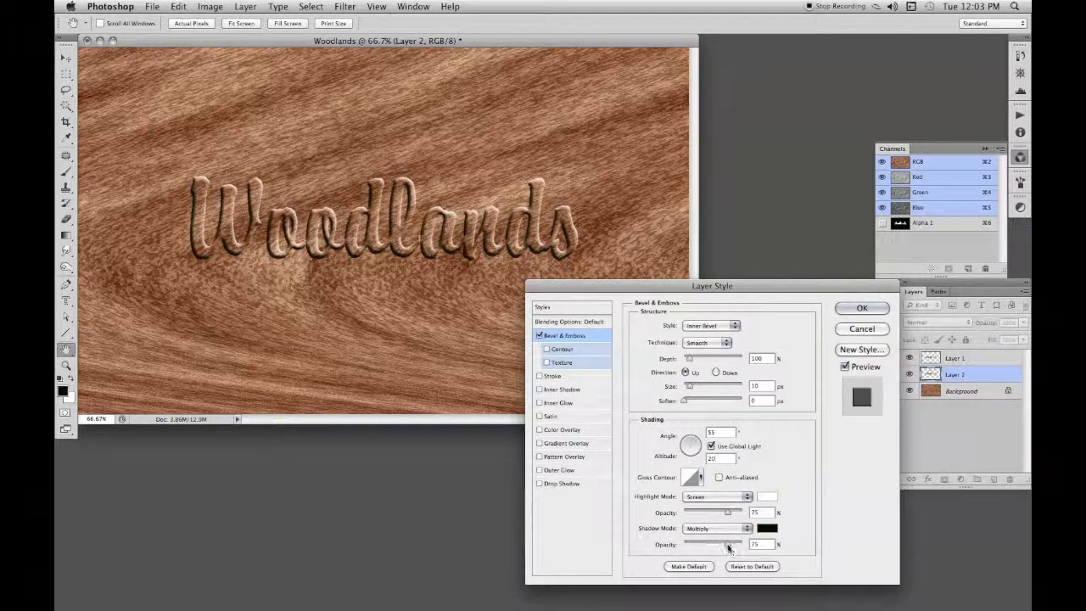
{"action": "left_click_drag", "start_coordinate": [728, 545], "coordinate": [712, 545]}
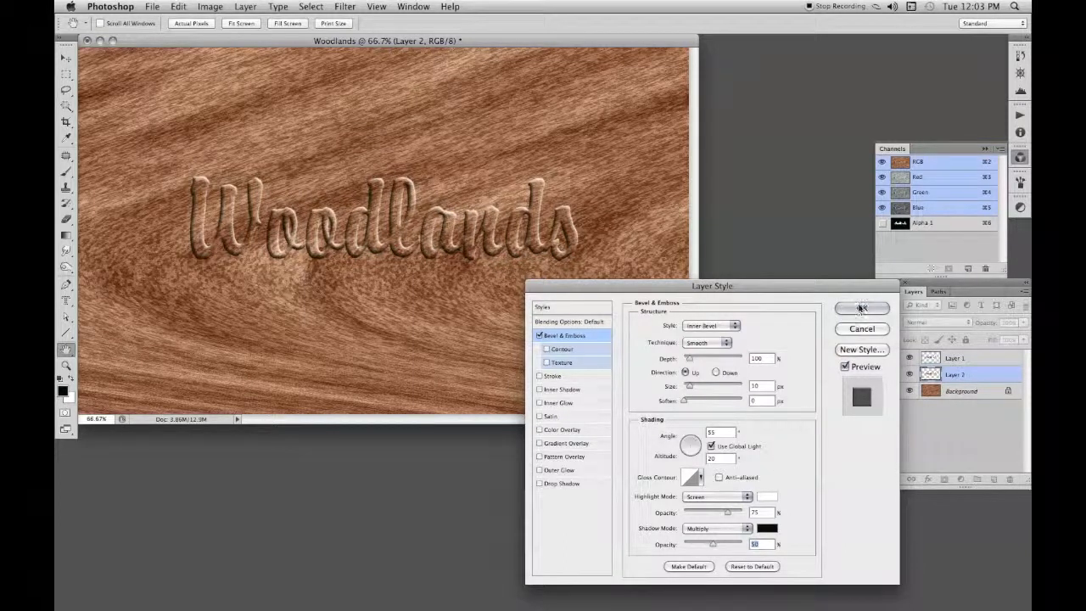
{"action": "left_click", "coordinate": [860, 308]}
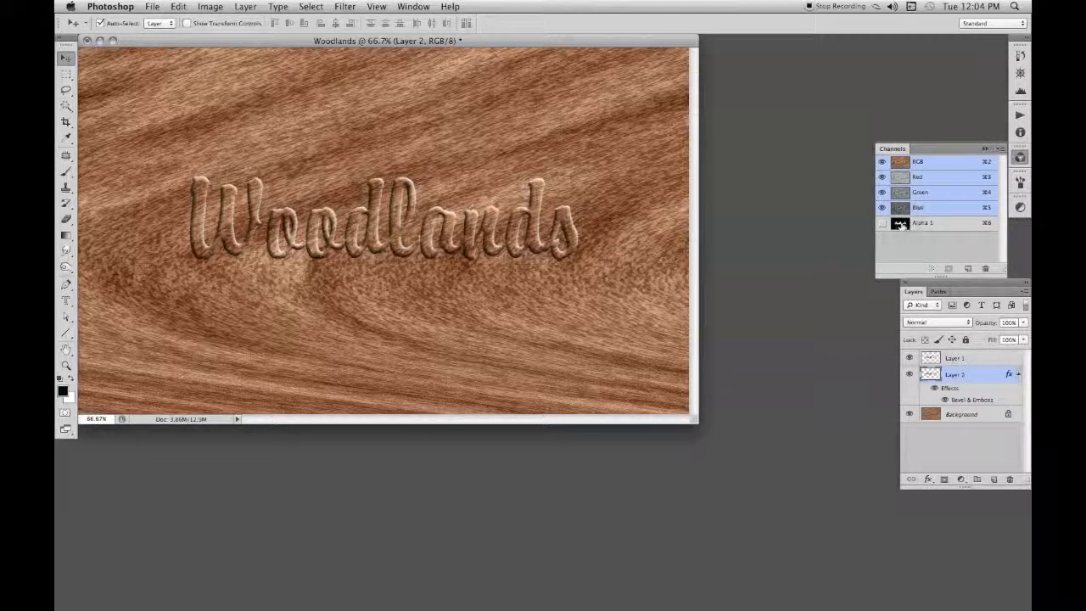
{"action": "mouse_move", "coordinate": [902, 224]}
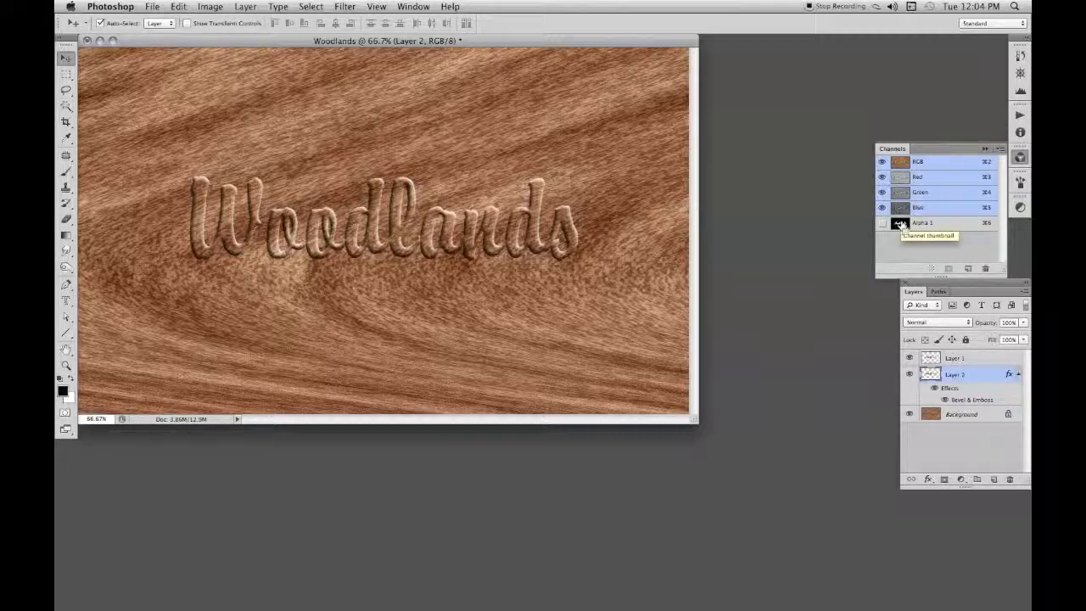
Step: Copy the Alpha 1 lettering area of Background onto a new Layer 3
{"action": "left_click", "coordinate": [900, 222]}
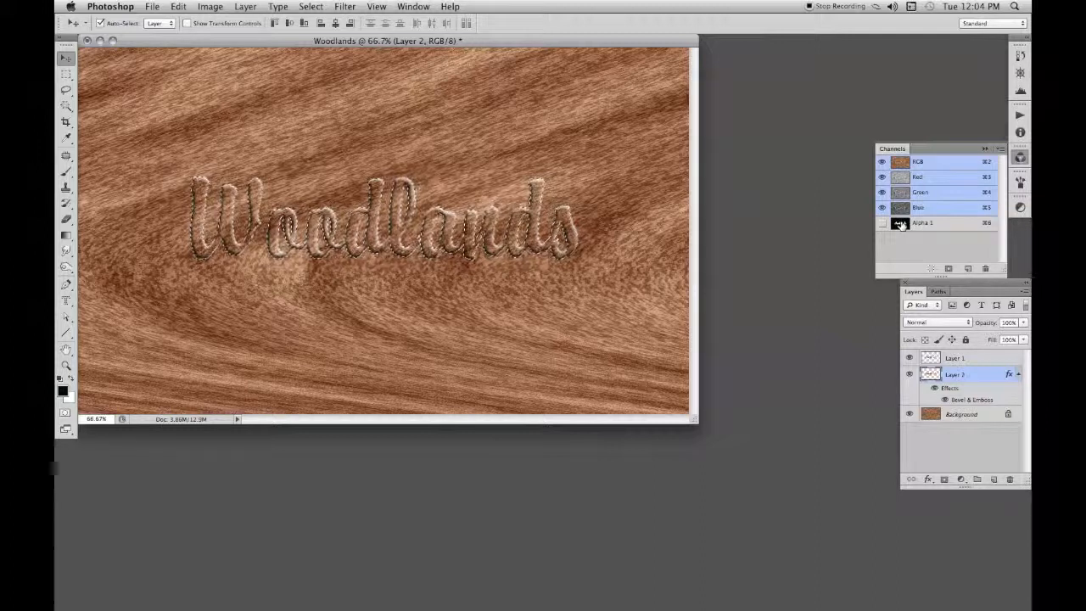
{"action": "left_click", "coordinate": [882, 222]}
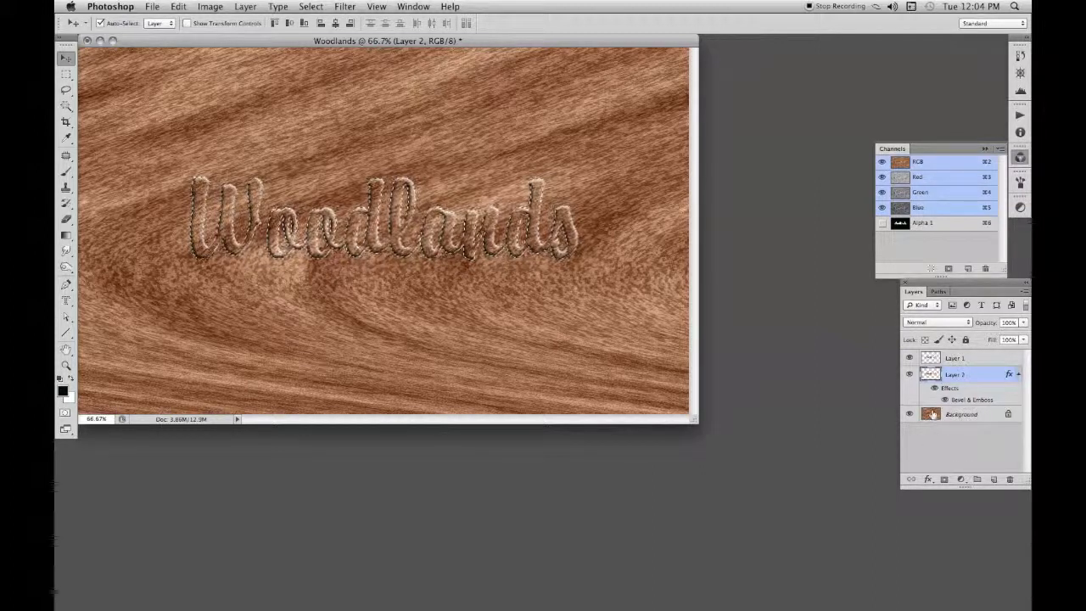
{"action": "left_click", "coordinate": [961, 414]}
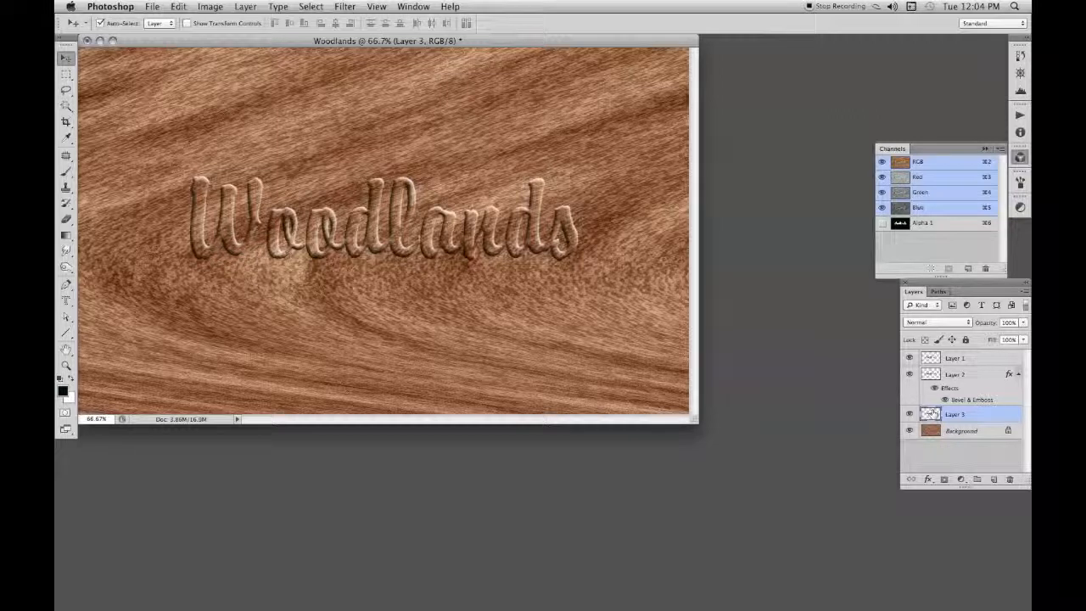
Step: Hide Layer 1 and Layer 2
{"action": "left_click", "coordinate": [908, 383]}
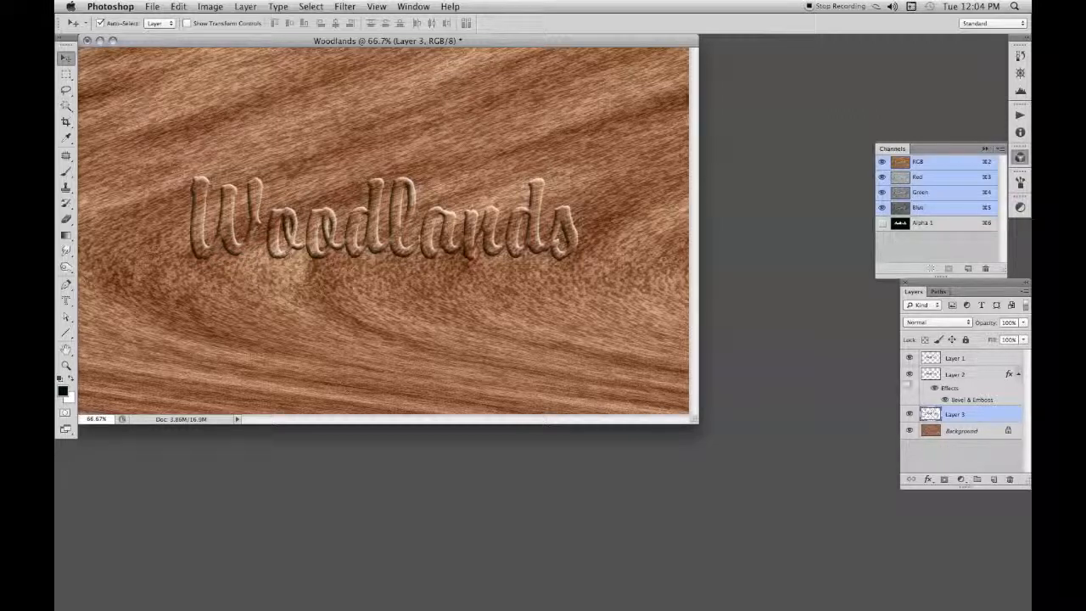
{"action": "left_click", "coordinate": [909, 357]}
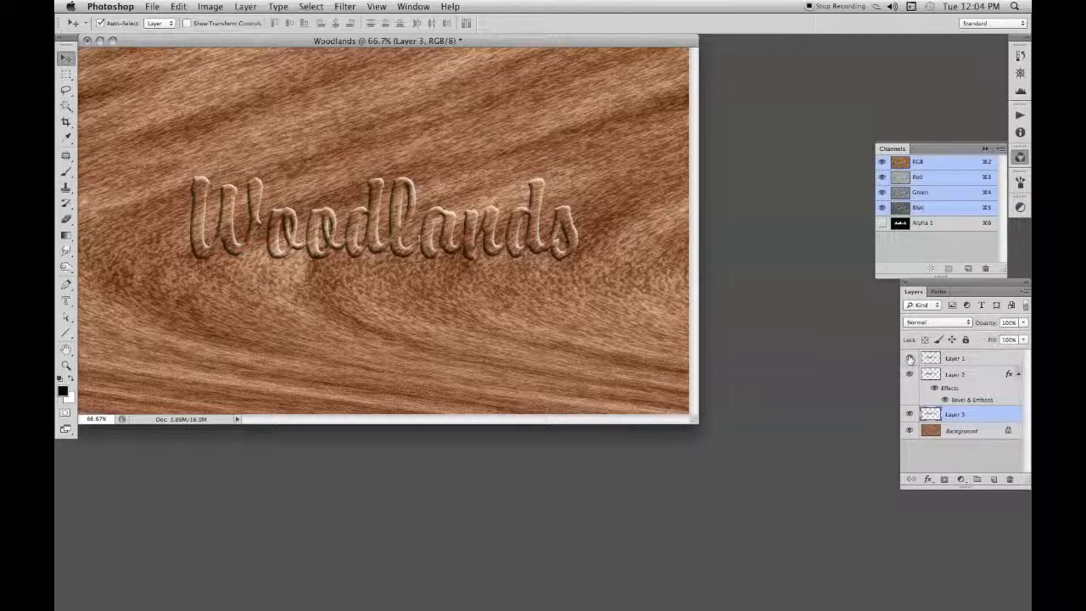
{"action": "left_click", "coordinate": [909, 357]}
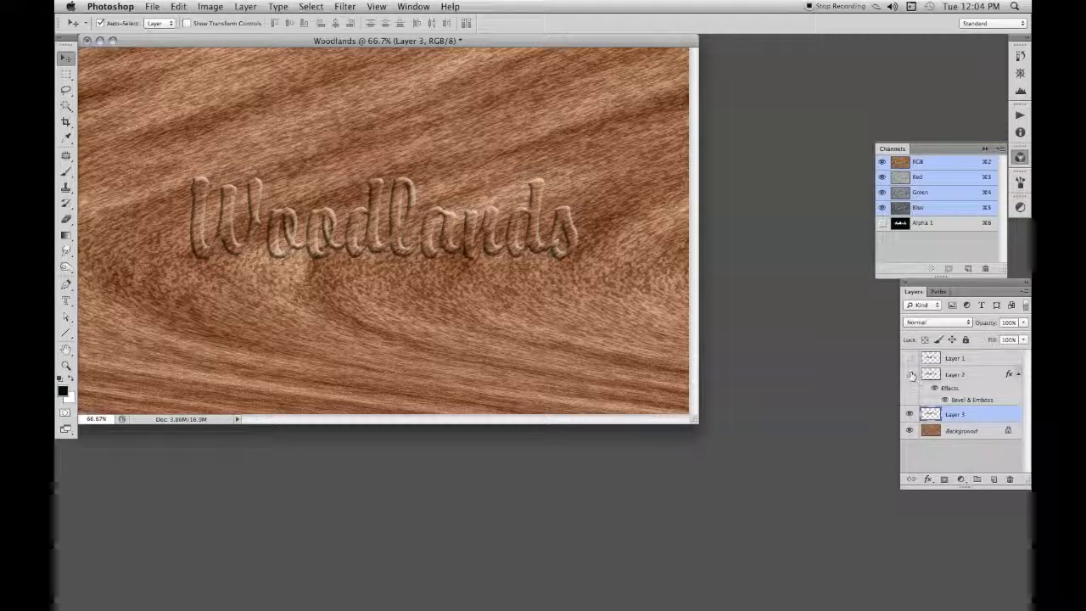
{"action": "left_click", "coordinate": [883, 374]}
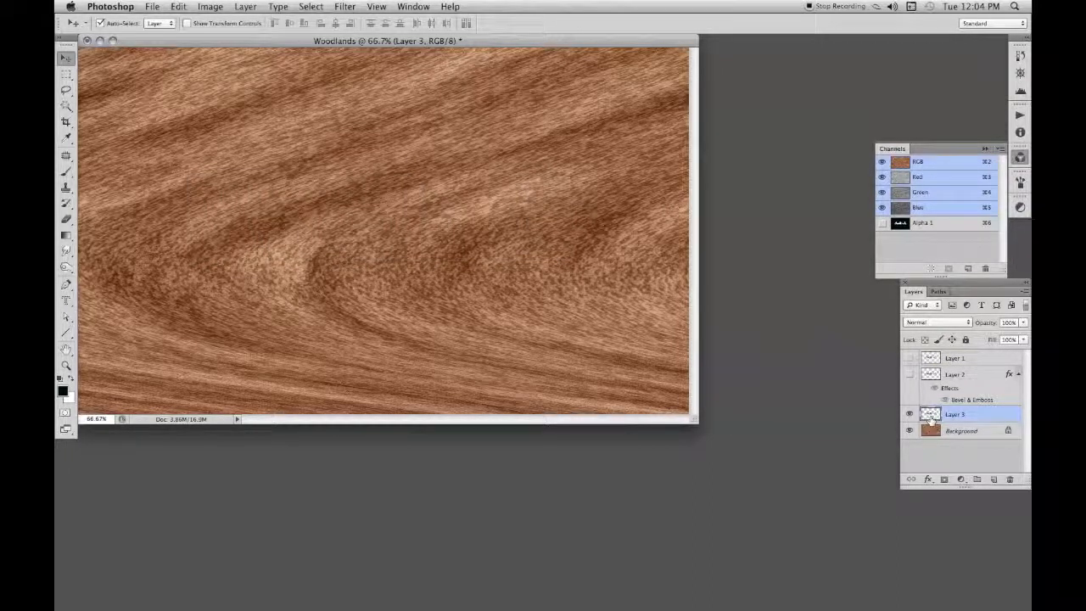
{"action": "mouse_move", "coordinate": [930, 414]}
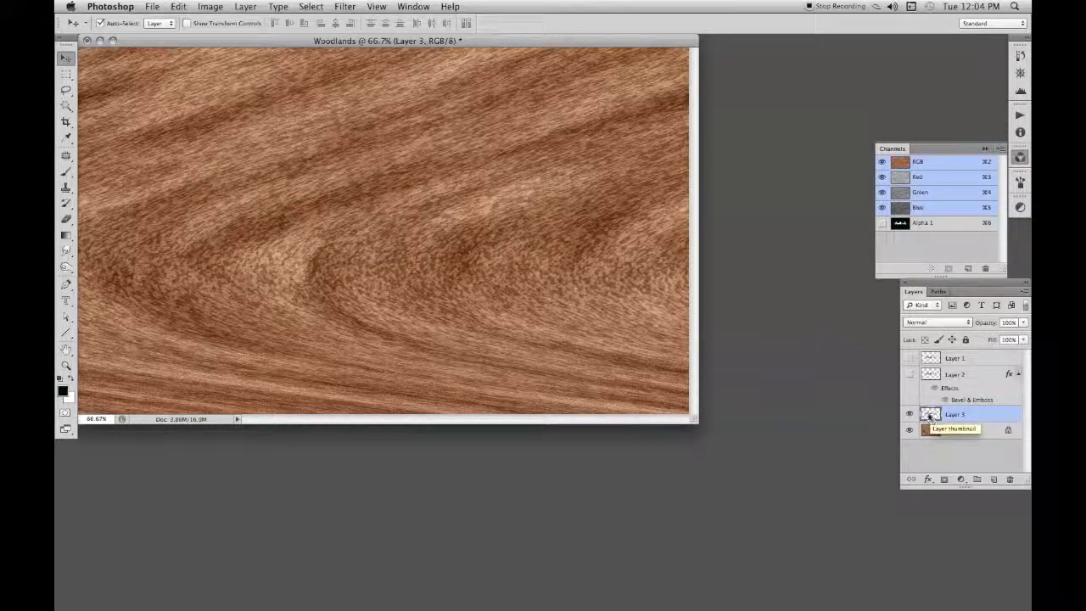
Step: Give Layer 3 a Pillow Emboss bevel, Chisel Hard technique, depth 150, size 8
{"action": "double_click", "coordinate": [954, 414]}
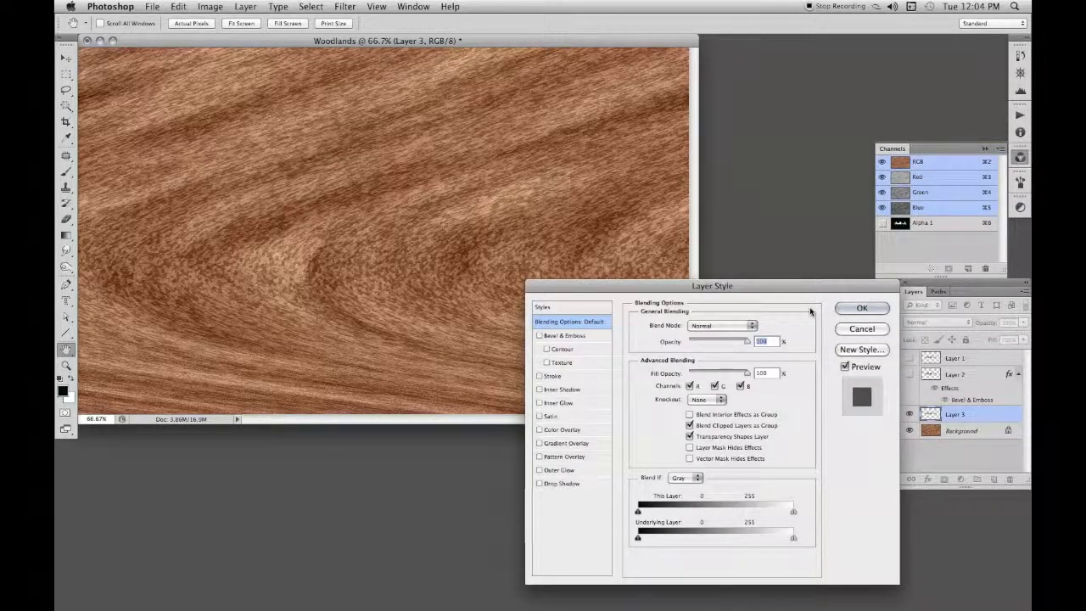
{"action": "left_click", "coordinate": [539, 335]}
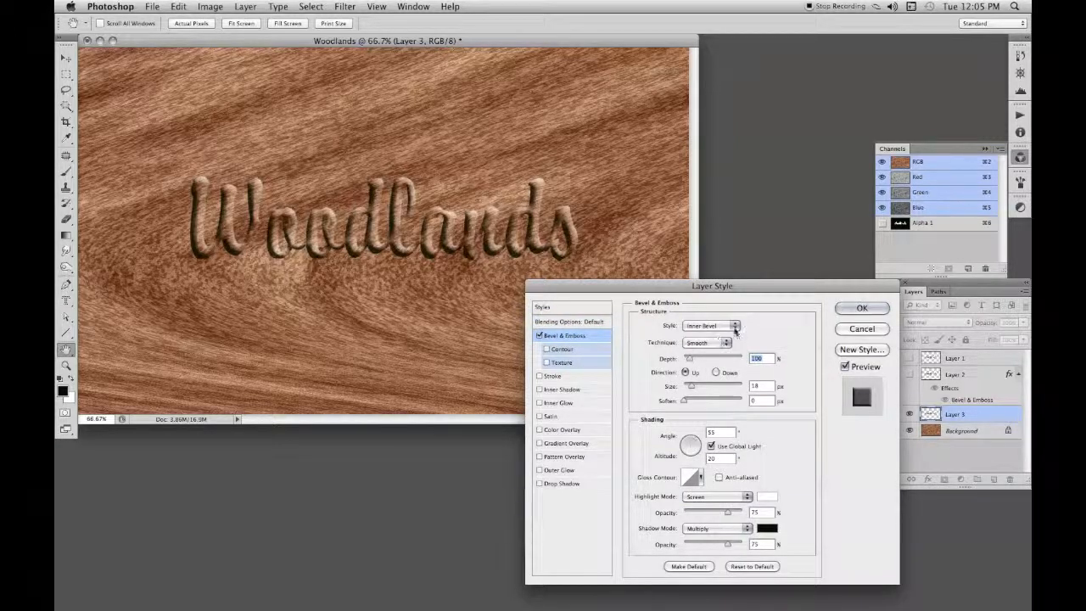
{"action": "left_click", "coordinate": [725, 326]}
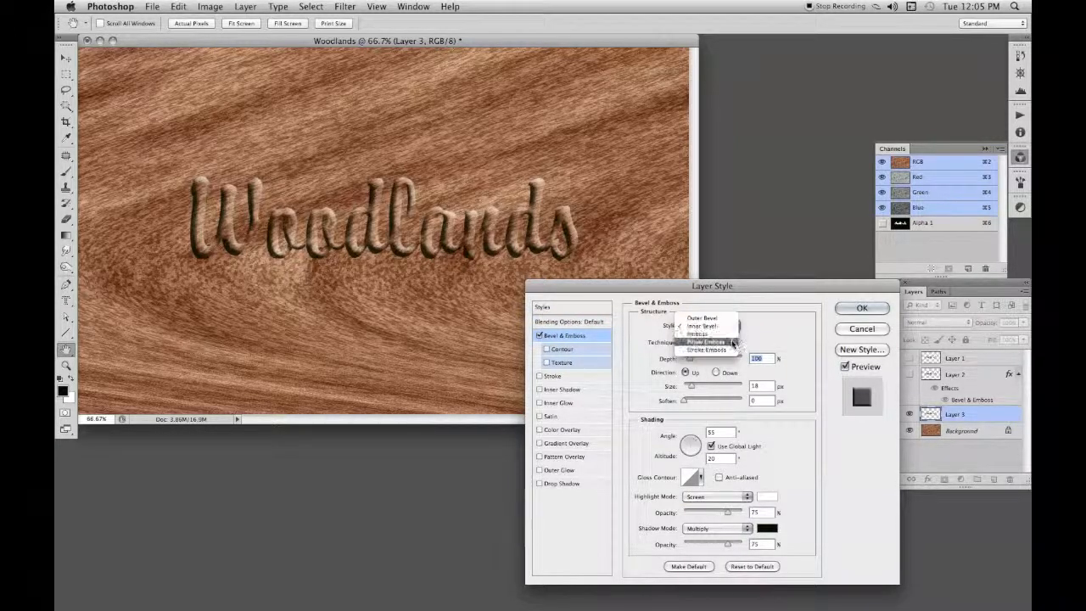
{"action": "left_click", "coordinate": [706, 341]}
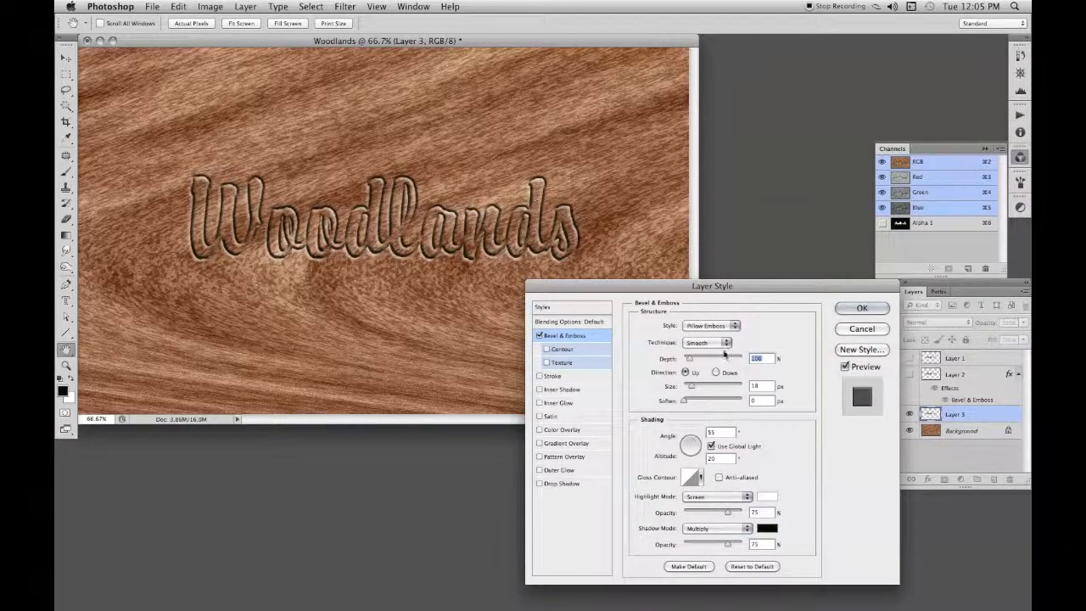
{"action": "left_click", "coordinate": [707, 342]}
{"action": "type", "text": "150"}
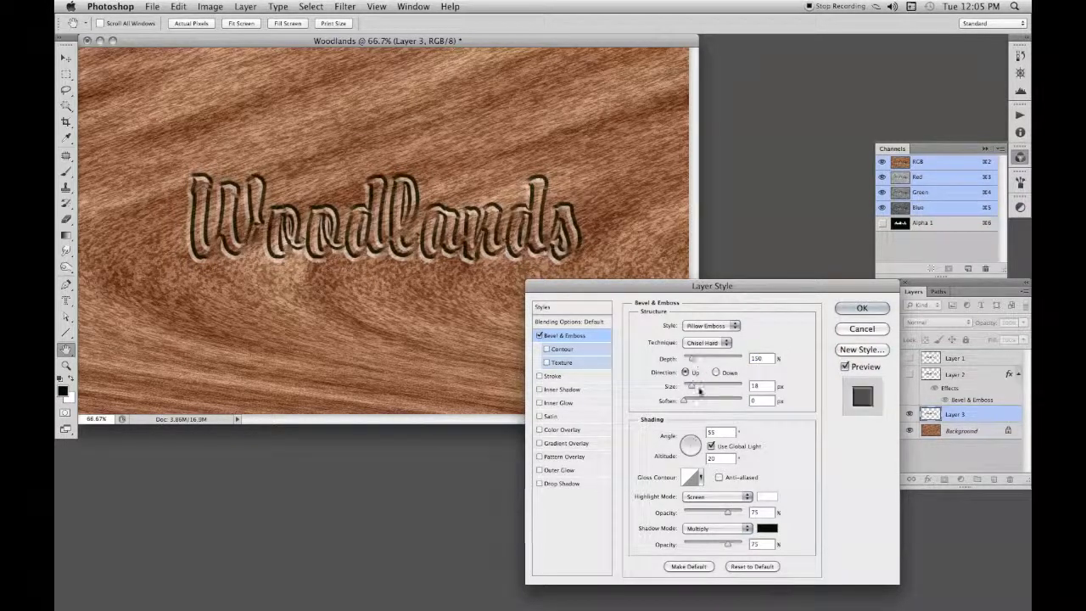
{"action": "left_click_drag", "start_coordinate": [700, 386], "coordinate": [687, 386]}
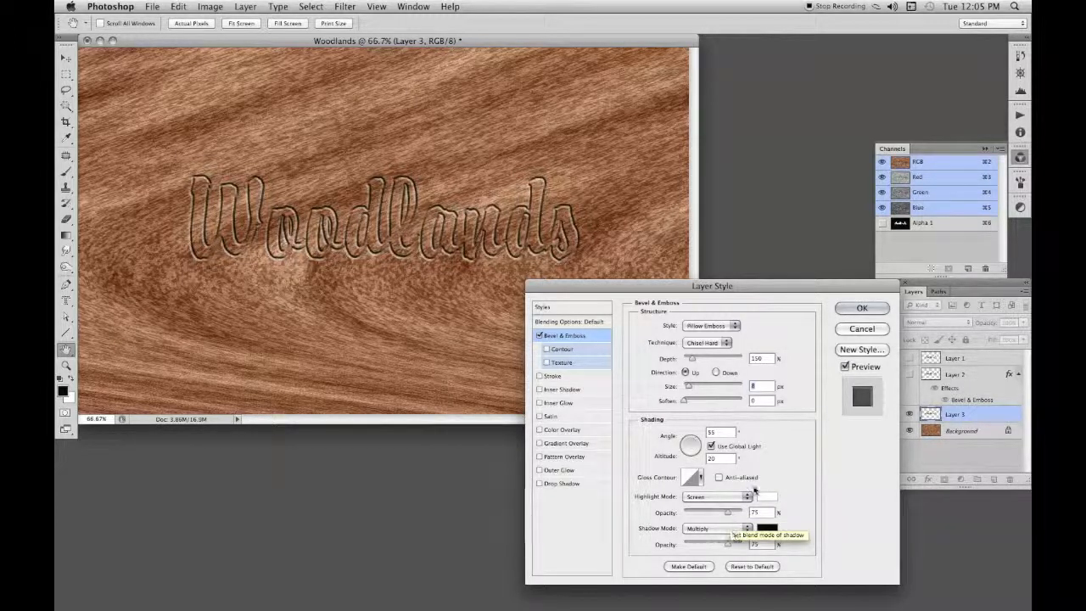
{"action": "left_click", "coordinate": [860, 307]}
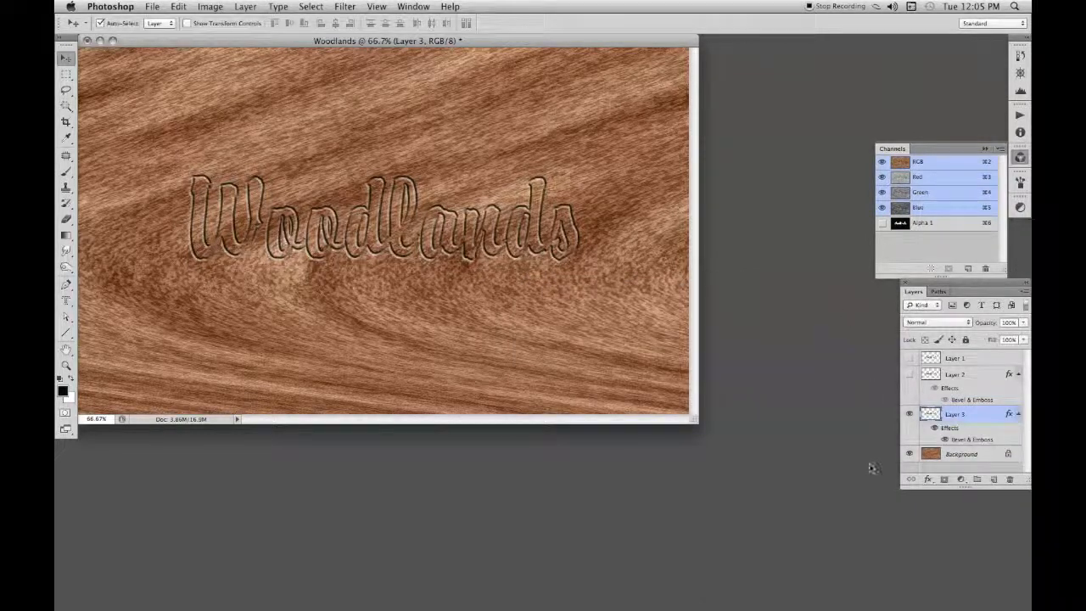
Step: Turn Layer 1 and Layer 2 visibility back on and select Layer 1
{"action": "left_click", "coordinate": [910, 357]}
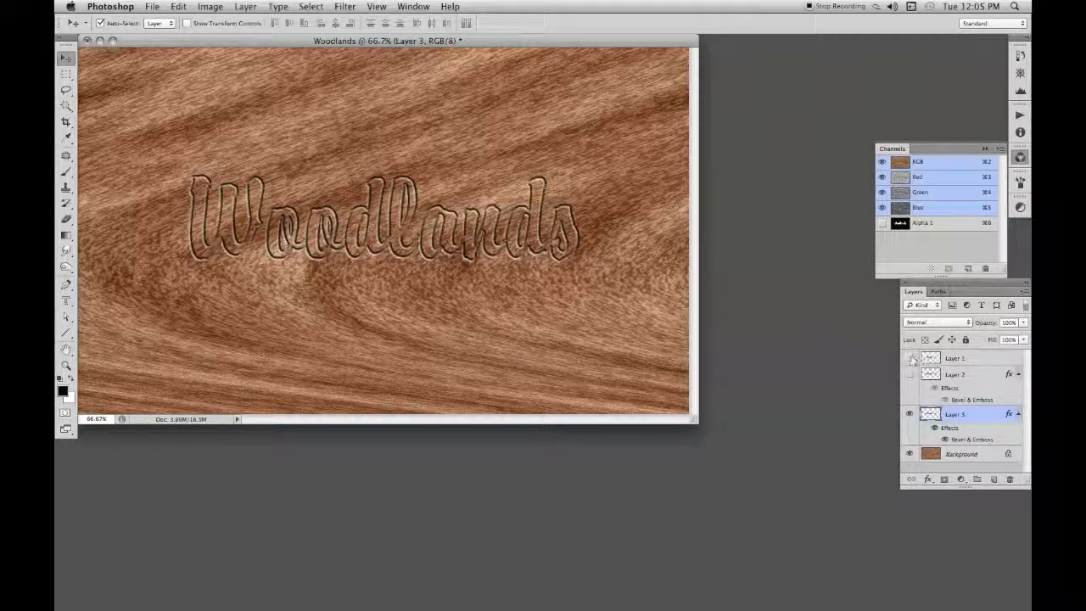
{"action": "left_click", "coordinate": [909, 374]}
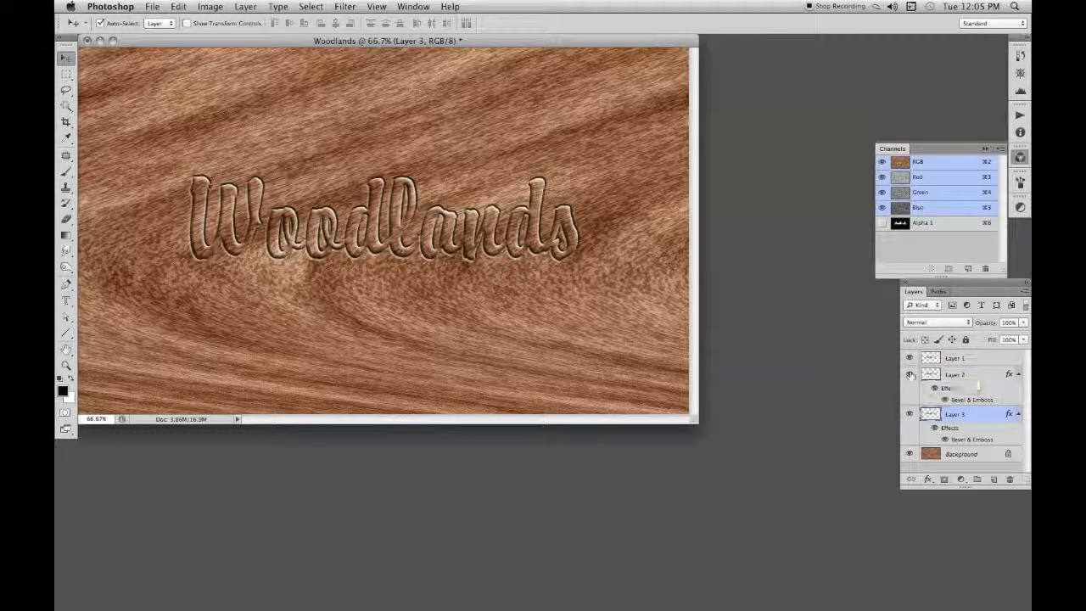
{"action": "left_click", "coordinate": [909, 388]}
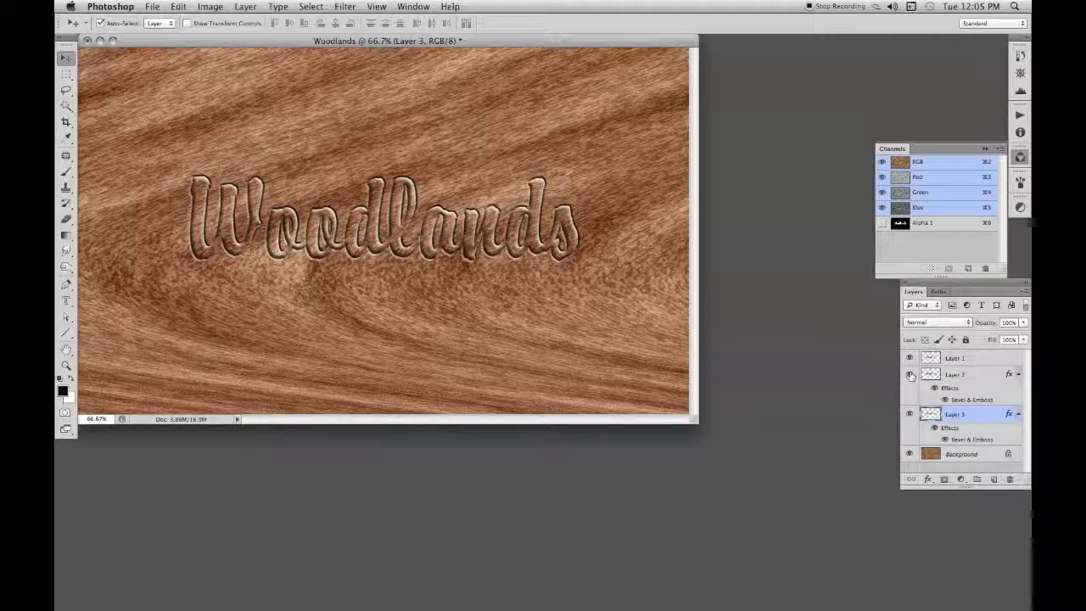
{"action": "left_click", "coordinate": [954, 357]}
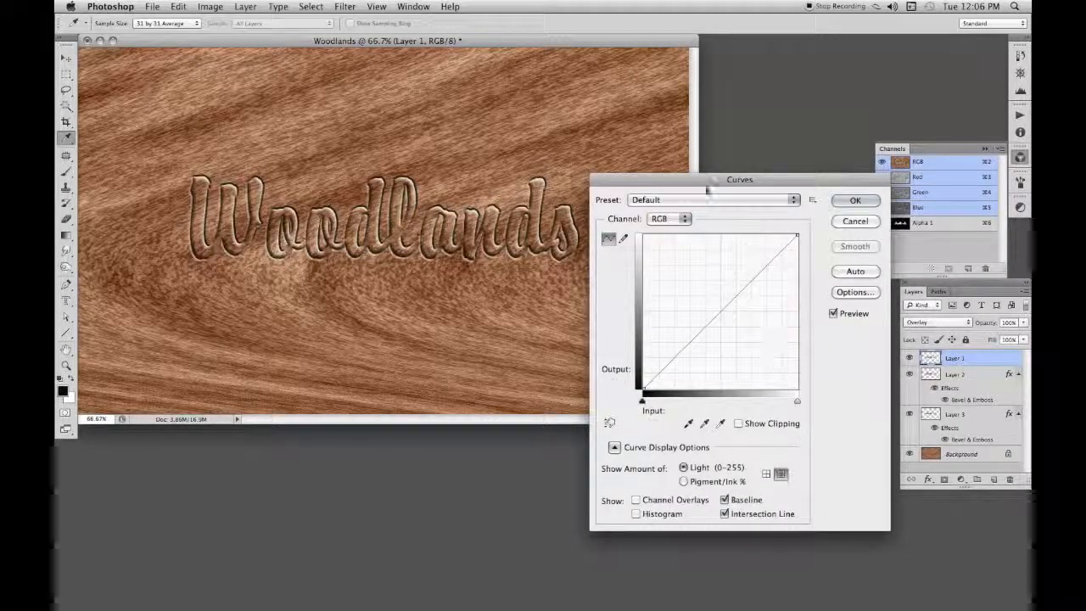
Step: Pull Layer 1's curve midpoint slightly down to darken the midtones
{"action": "left_click_drag", "start_coordinate": [741, 325], "coordinate": [743, 324]}
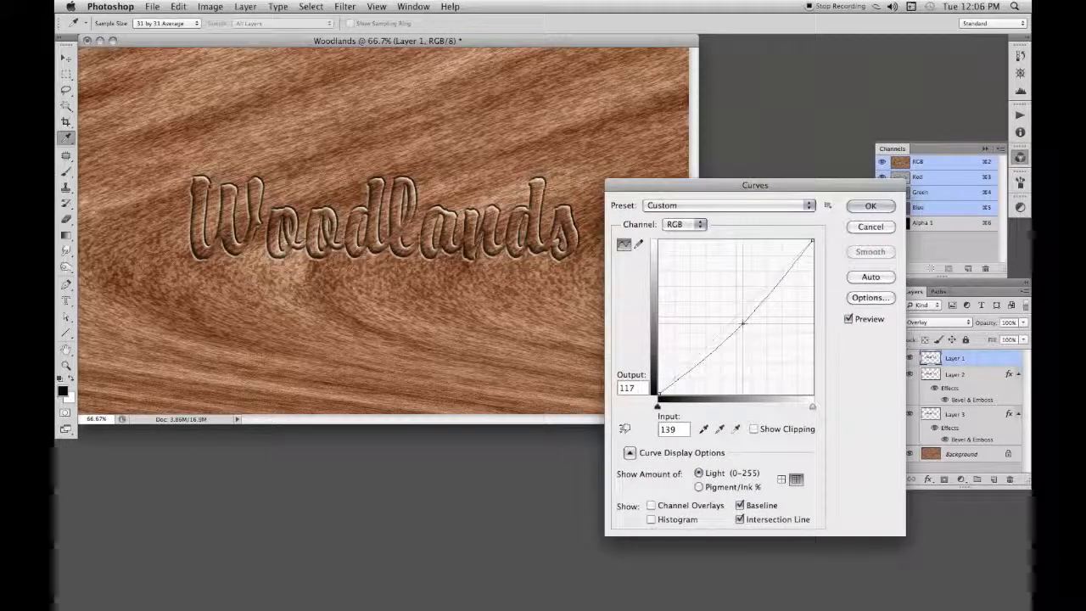
{"action": "left_click_drag", "start_coordinate": [743, 324], "coordinate": [745, 327]}
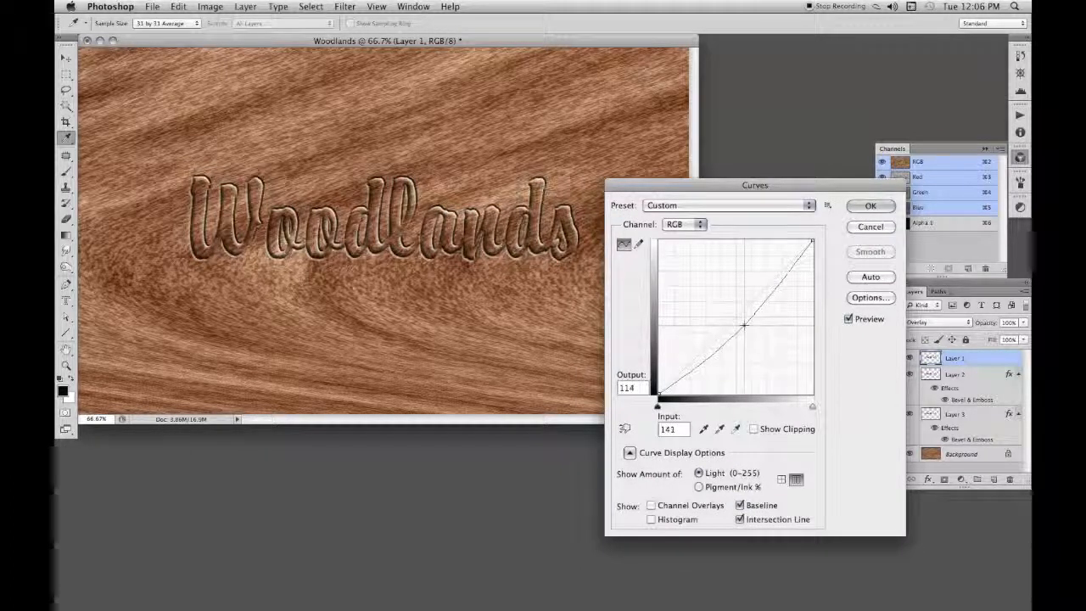
{"action": "left_click_drag", "start_coordinate": [744, 325], "coordinate": [743, 322]}
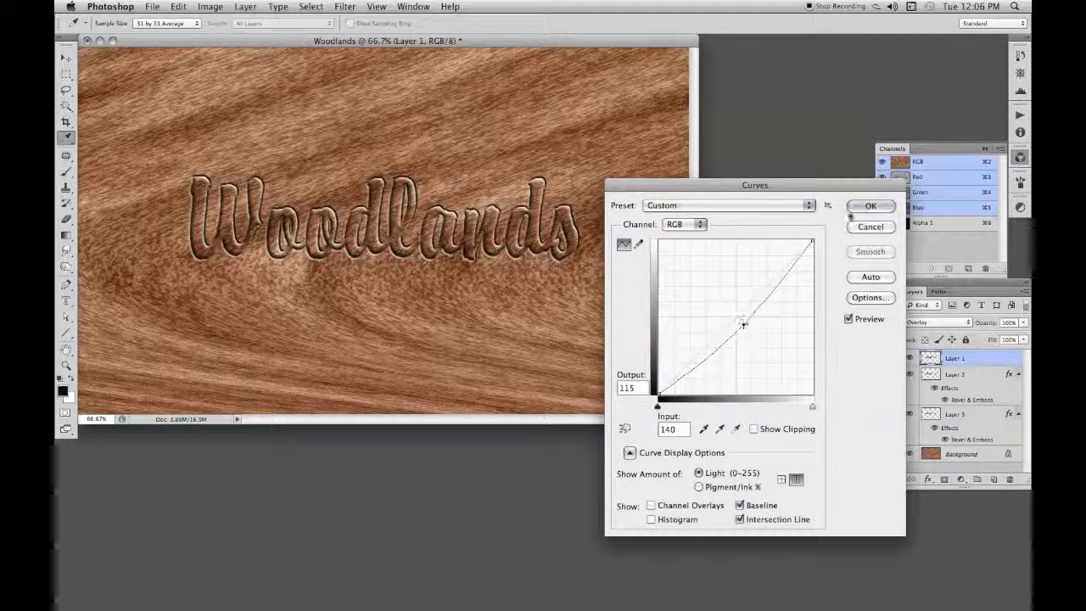
{"action": "left_click", "coordinate": [869, 206]}
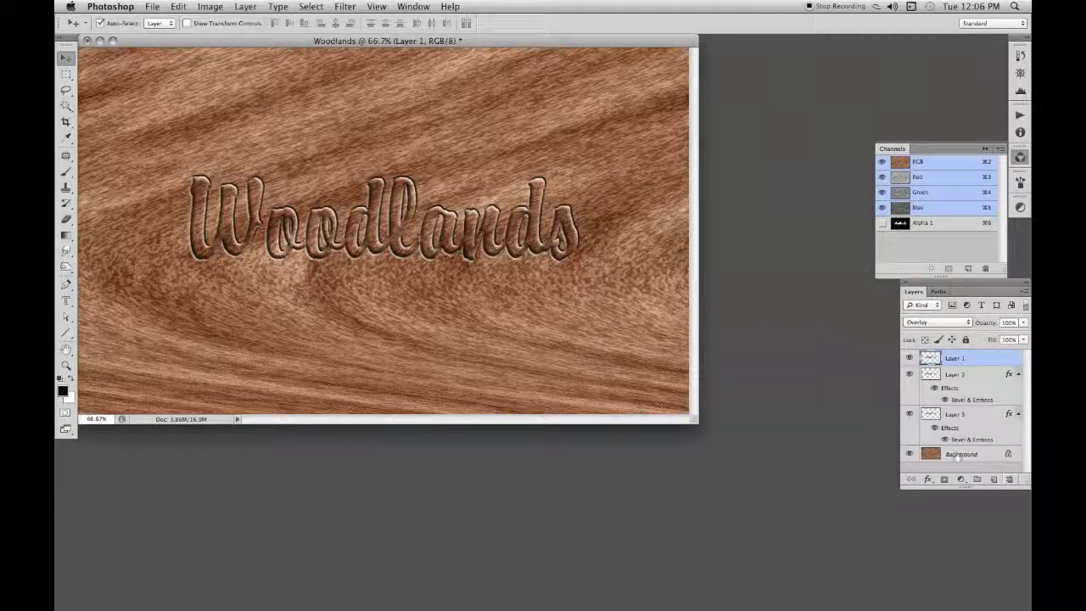
Step: Add a Curves adjustment layer above Background with its midpoint nudged slightly up
{"action": "left_click", "coordinate": [961, 453]}
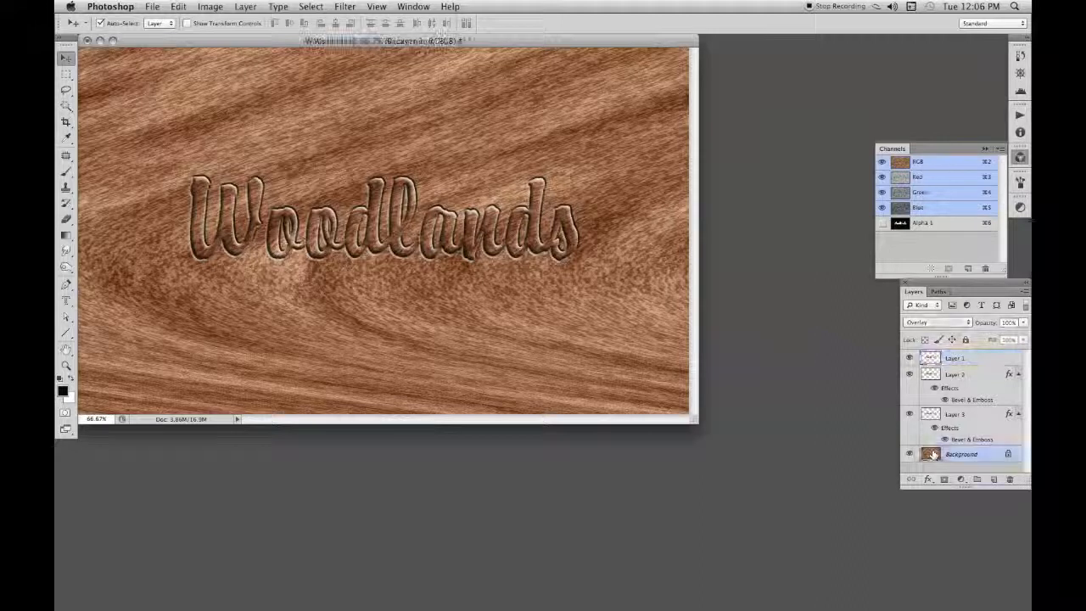
{"action": "left_click", "coordinate": [960, 453]}
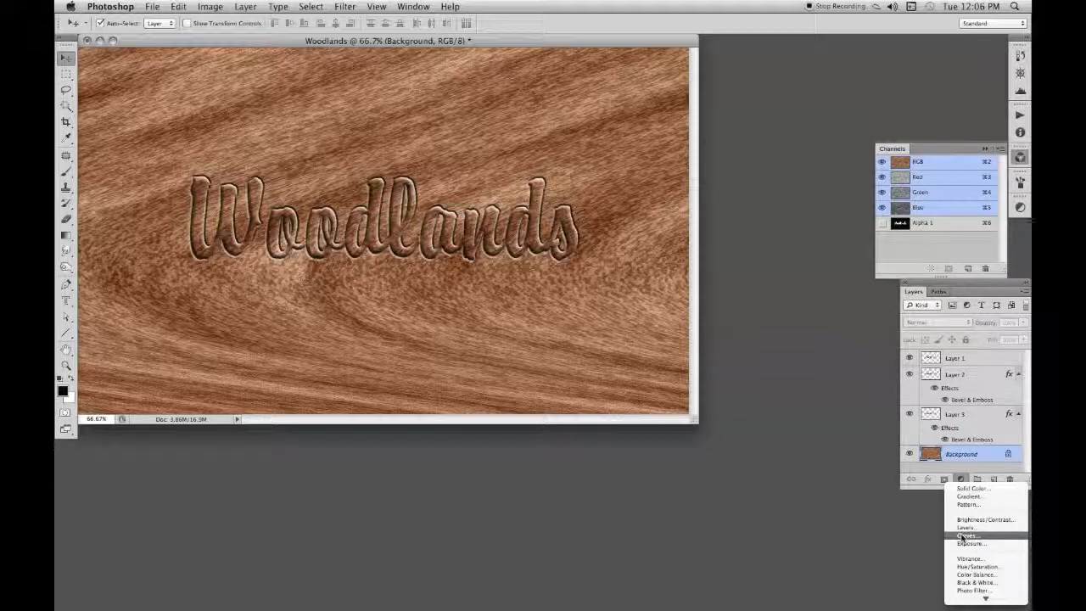
{"action": "left_click", "coordinate": [965, 534]}
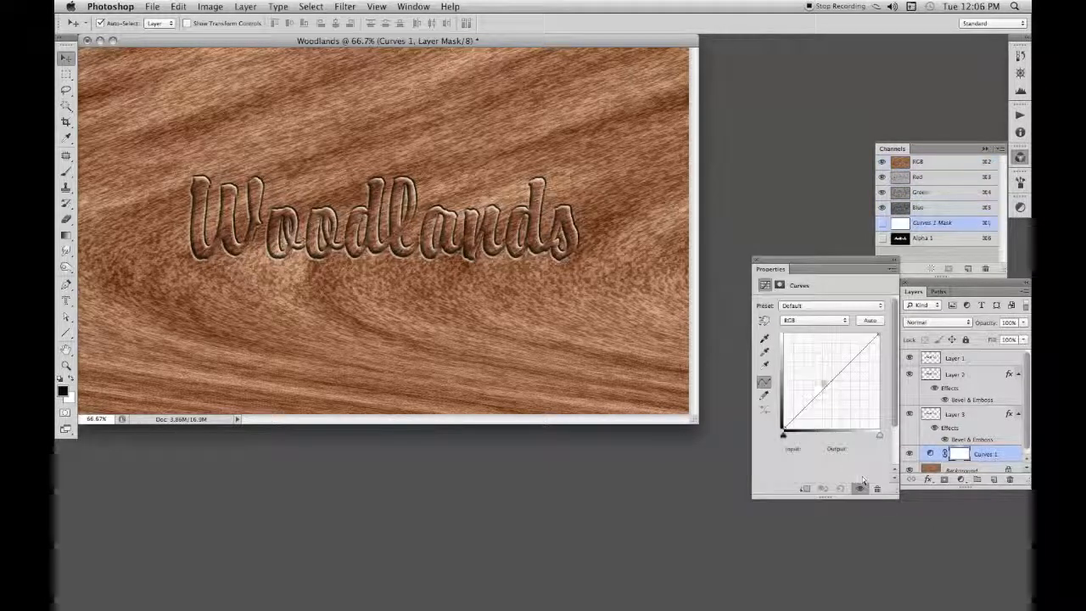
{"action": "left_click", "coordinate": [831, 377]}
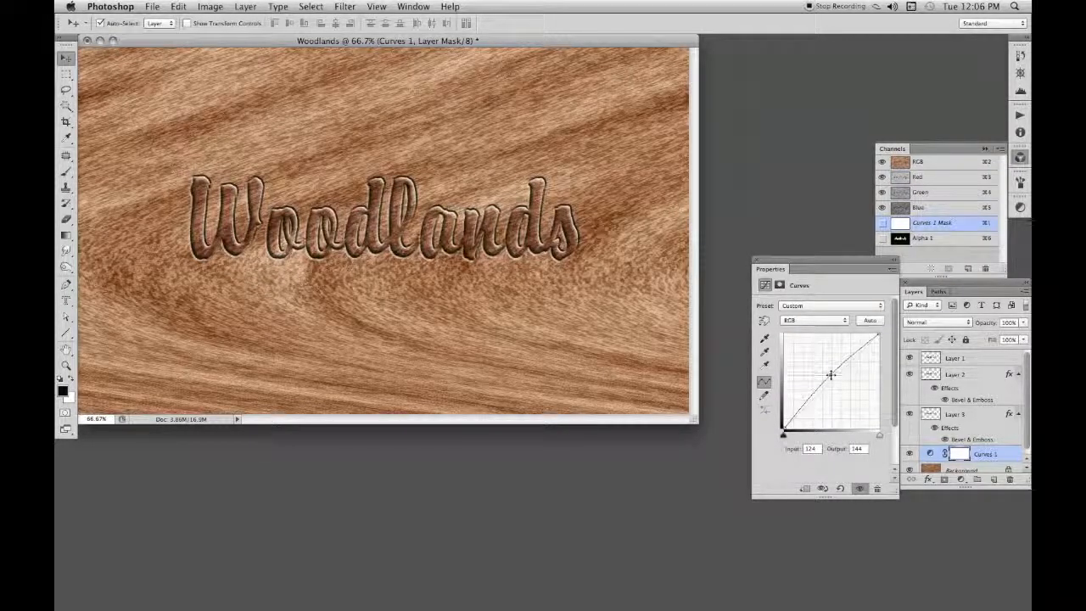
{"action": "left_click_drag", "start_coordinate": [829, 375], "coordinate": [833, 380]}
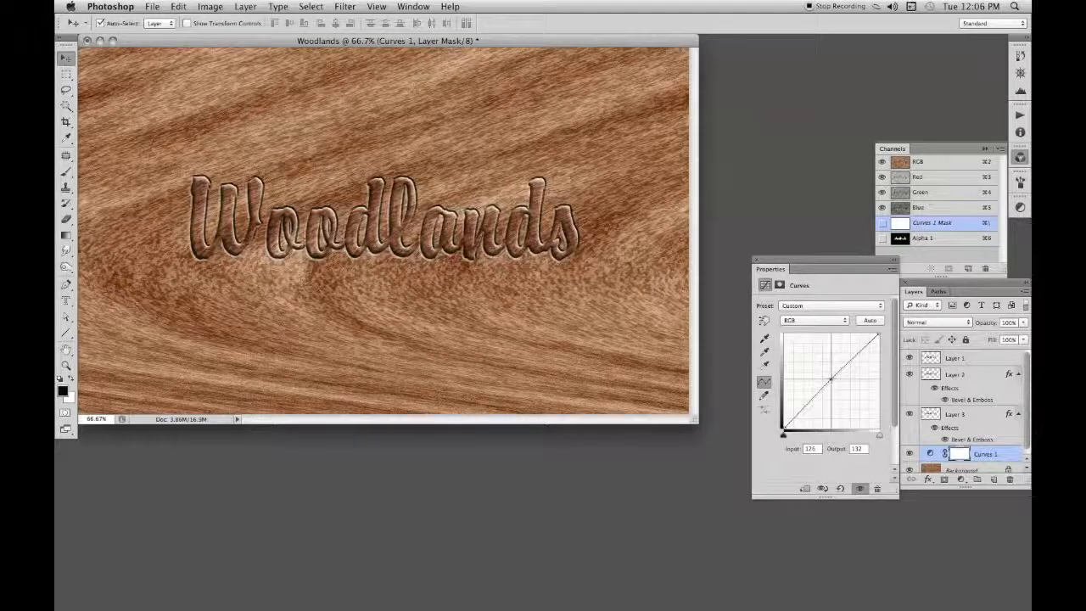
{"action": "left_click_drag", "start_coordinate": [832, 380], "coordinate": [833, 382]}
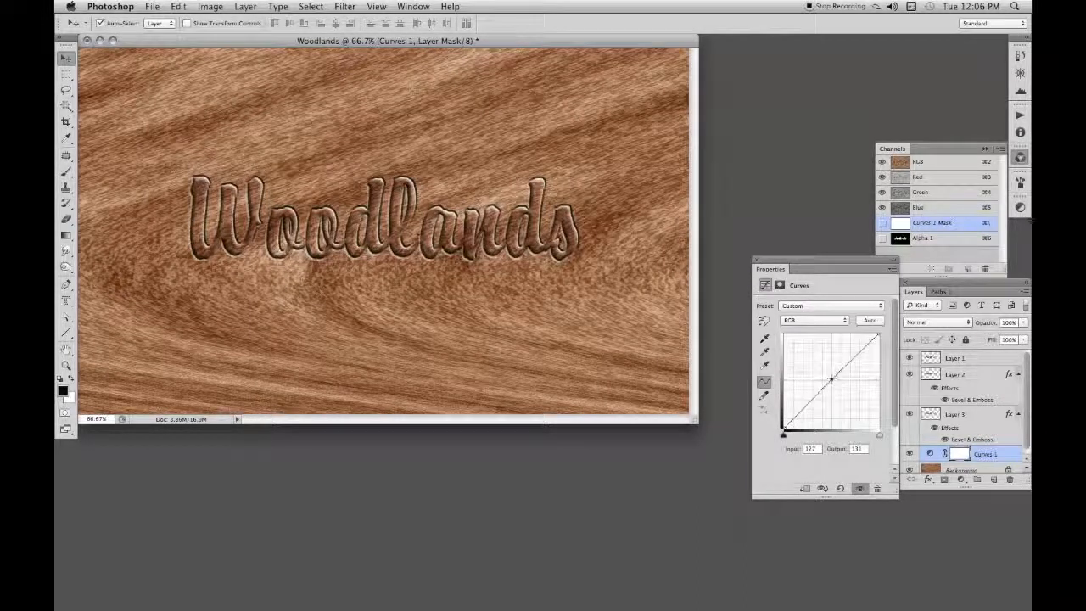